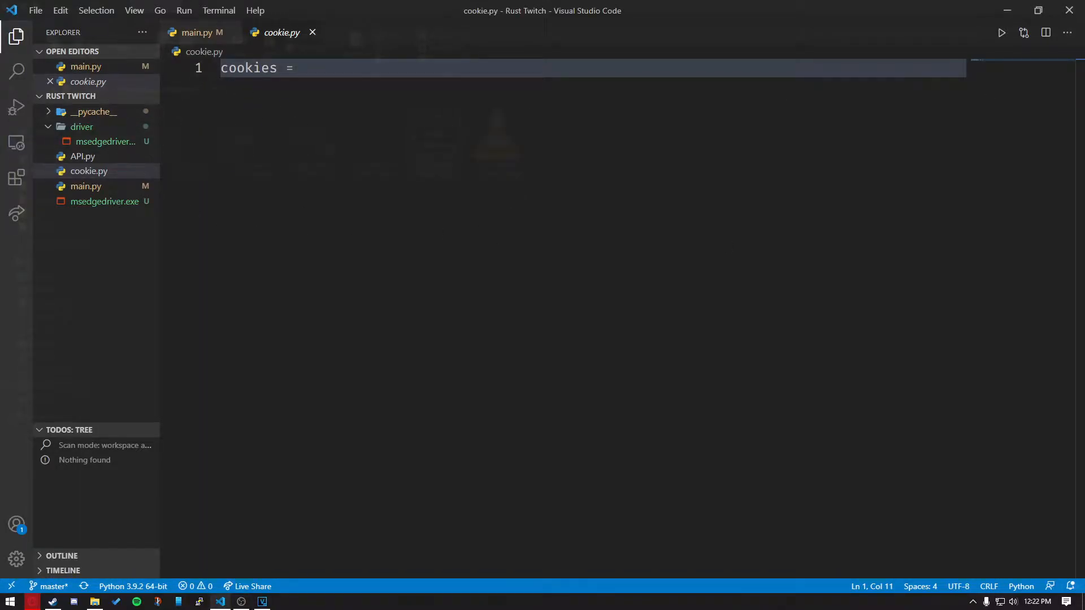
pyautogui.moveTo(328, 118)
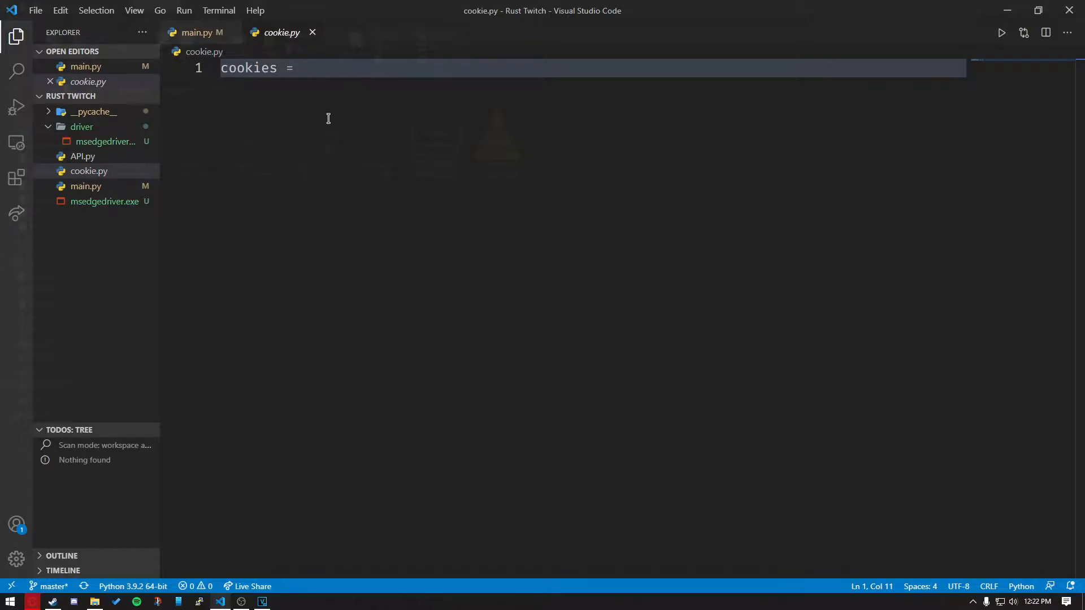
pyautogui.moveTo(436, 104)
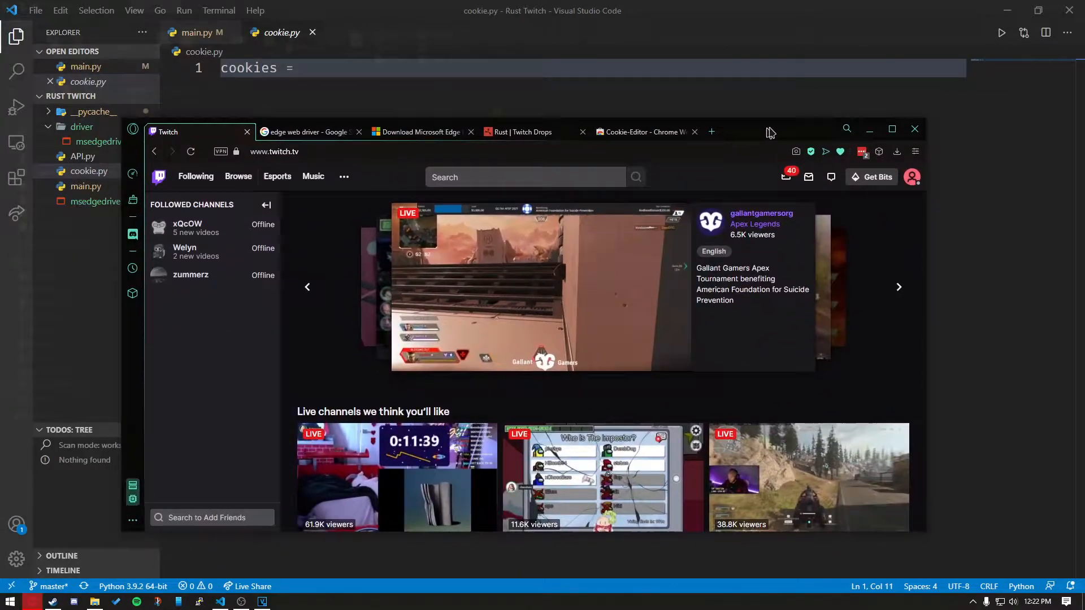
# Maximize Opera GX and close the Cookie-Editor store tab
pyautogui.click(891, 129)
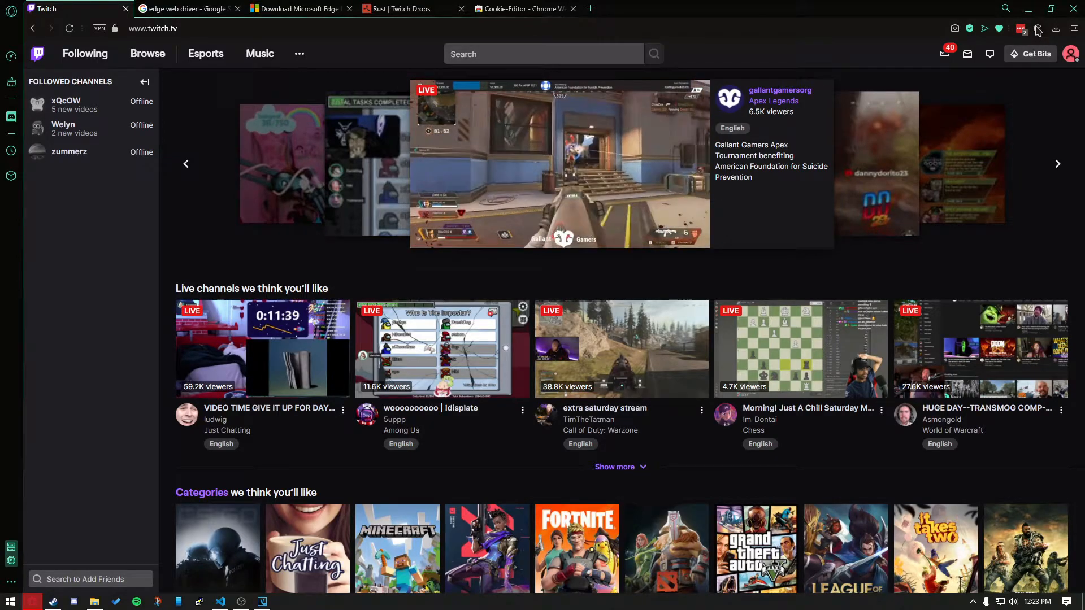
pyautogui.click(524, 9)
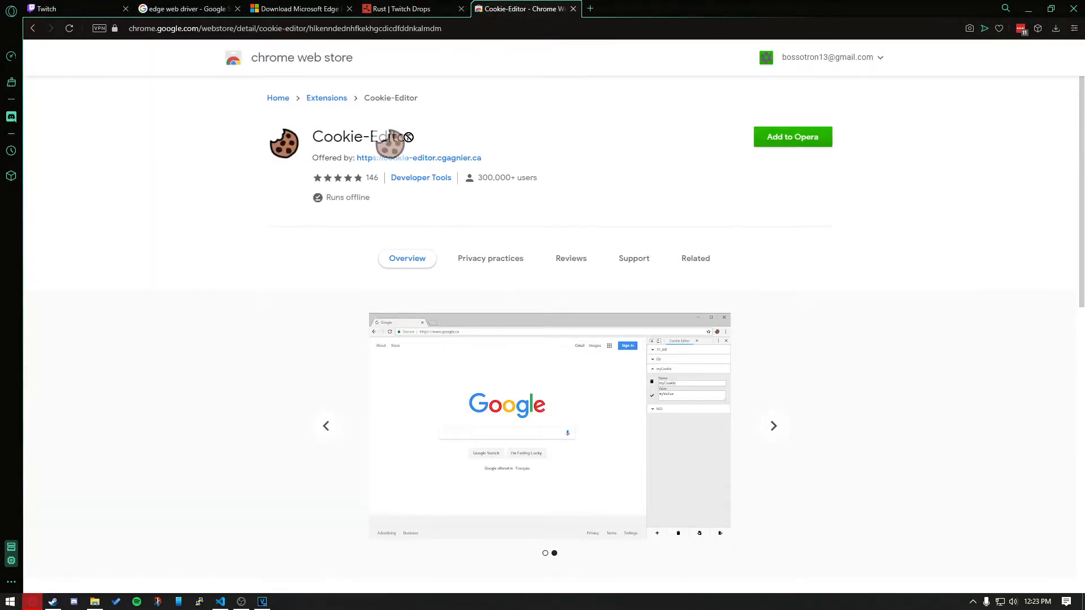
pyautogui.doubleClick(361, 136)
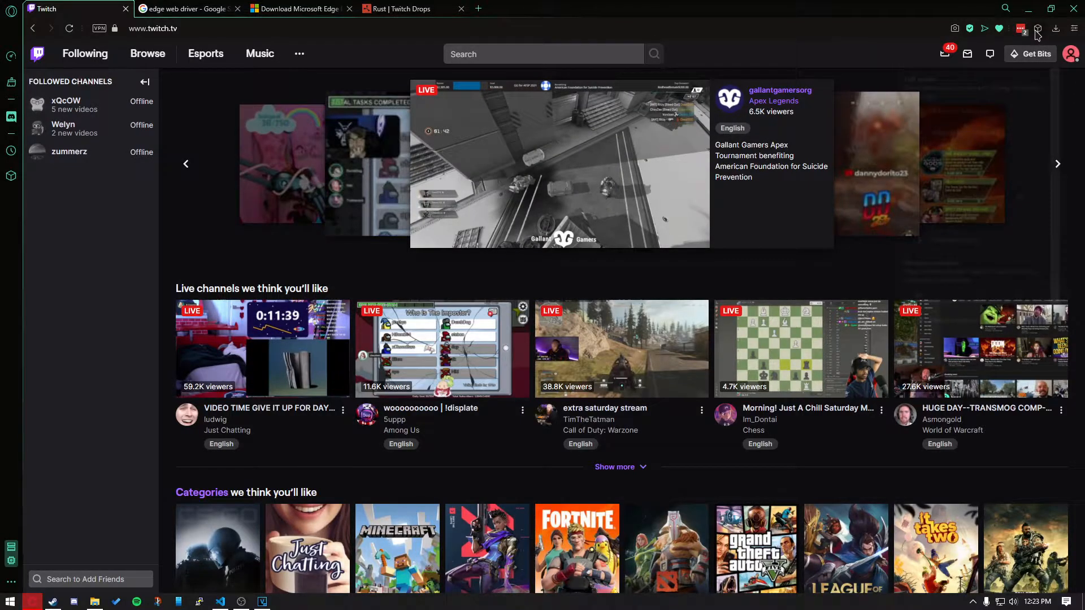
# Export all Twitch cookies from the Cookie-Editor extension
pyautogui.click(1038, 28)
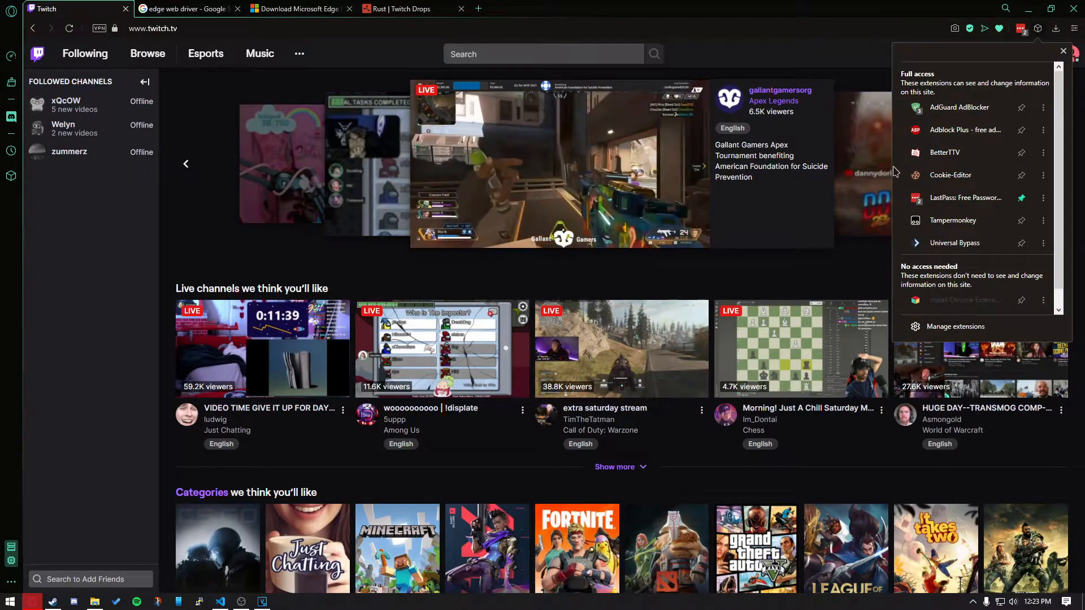
pyautogui.click(951, 174)
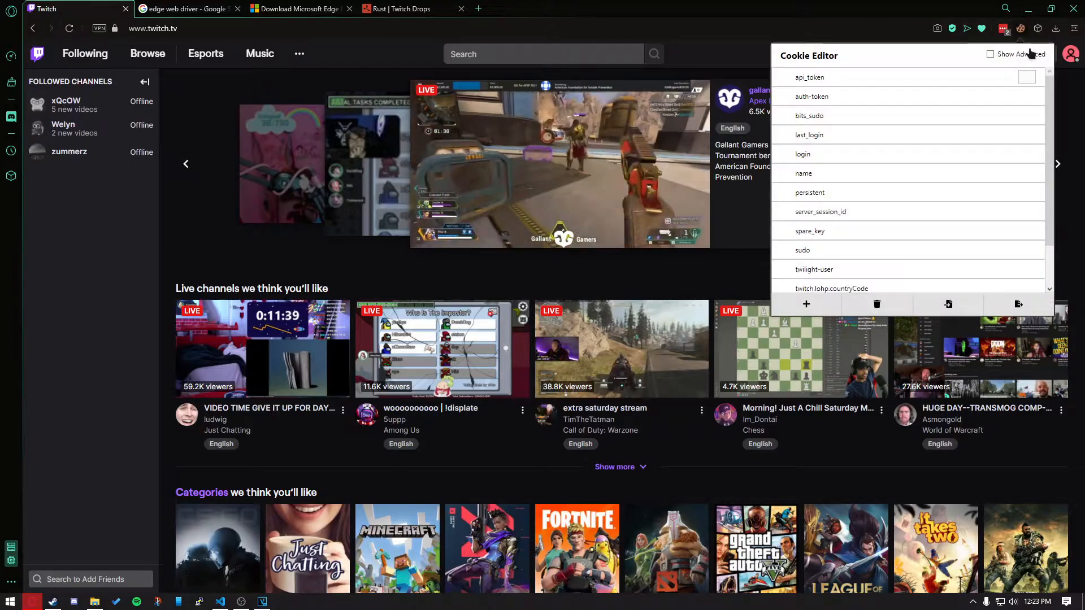
pyautogui.scroll(-3)
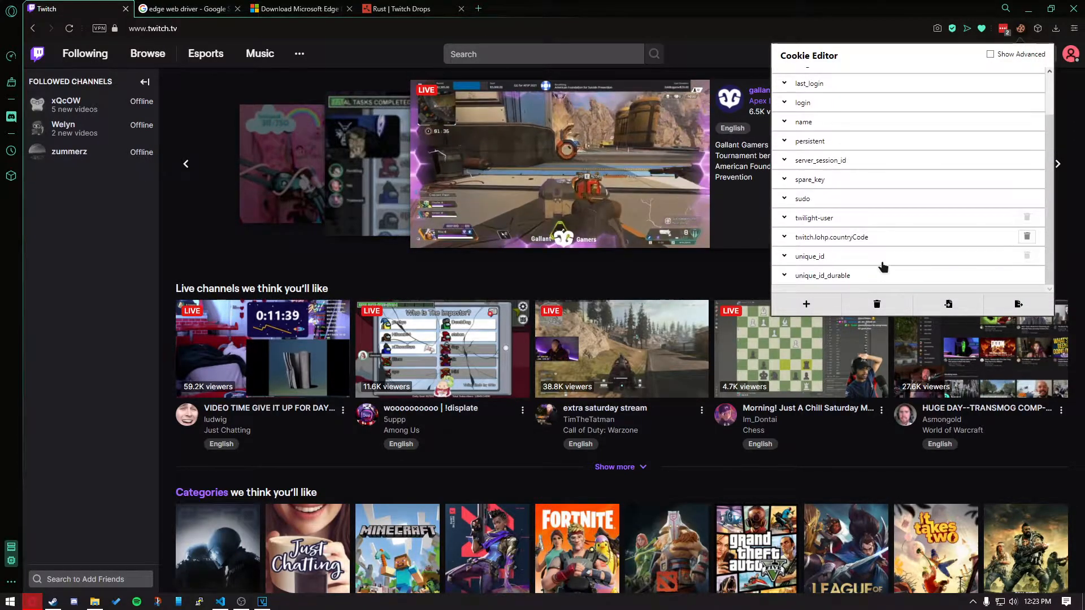
pyautogui.scroll(3)
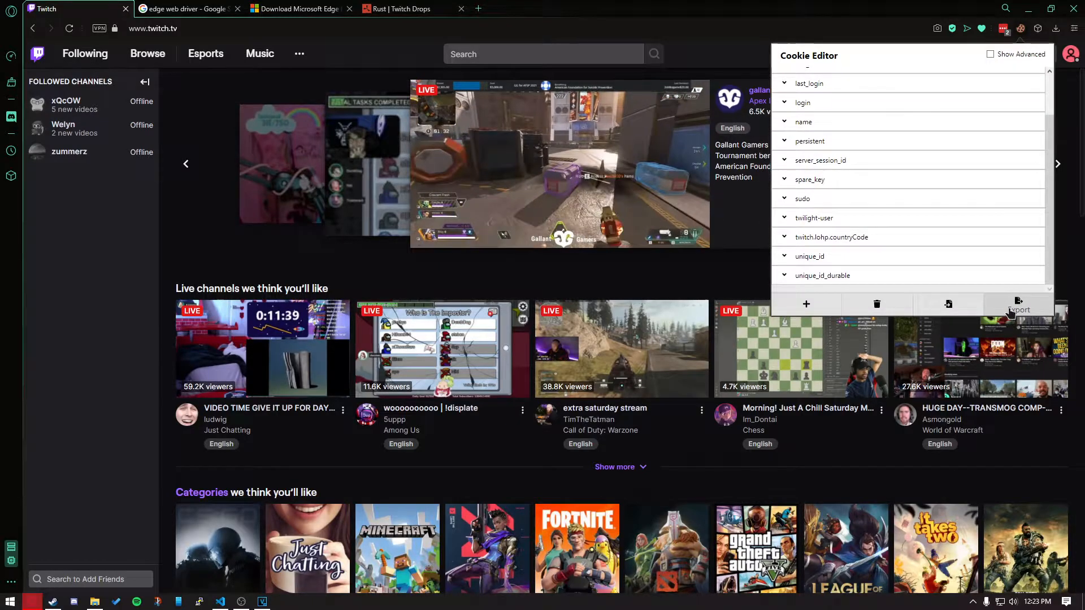
pyautogui.click(1018, 304)
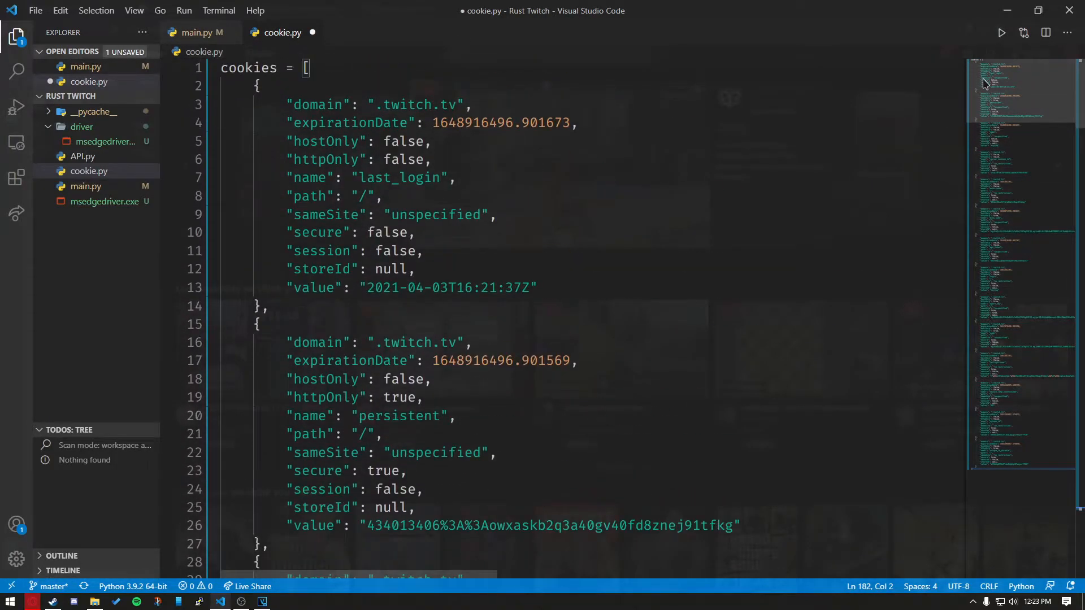
# Place the cursor after the cookies bracket in cookie.py and bring up find and replace
pyautogui.click(304, 68)
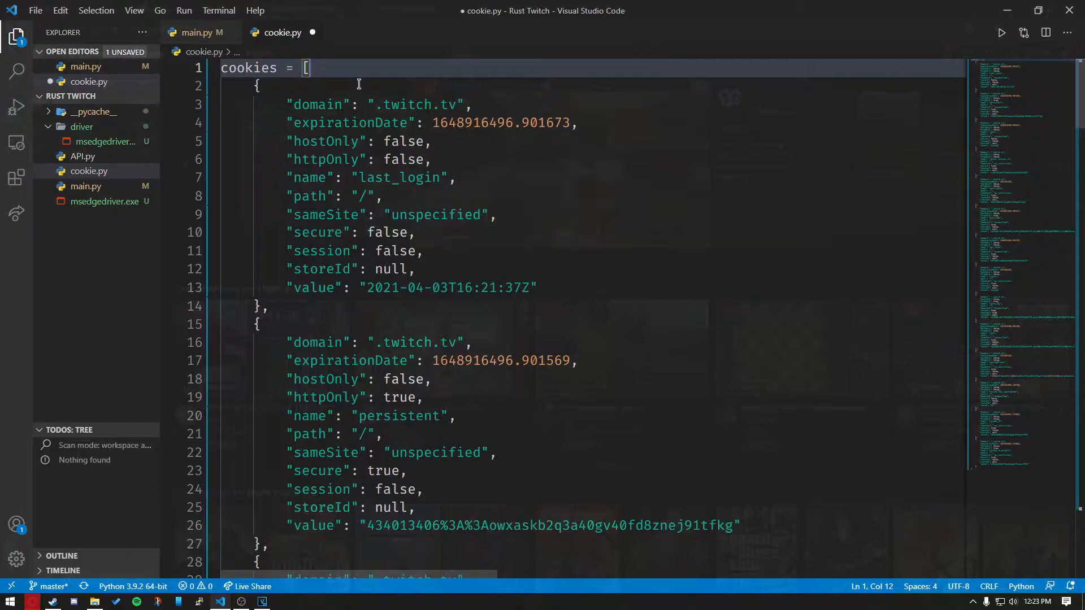
pyautogui.press('ctrl+f')
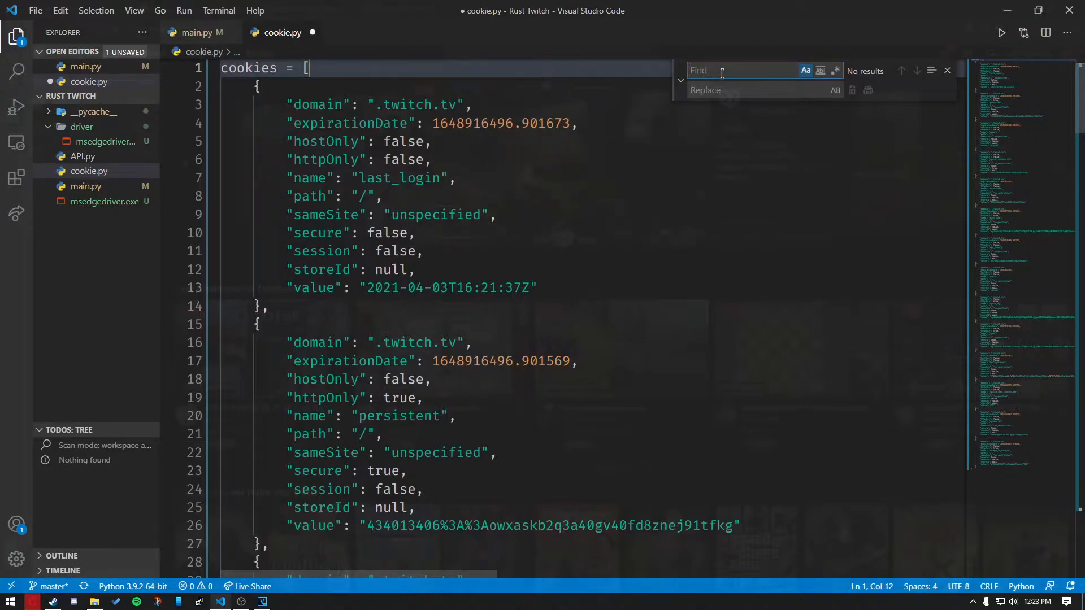
# Replace all false→False, true→True, null→"null" and remove the sameSite entries in cookie.py
pyautogui.write('false')
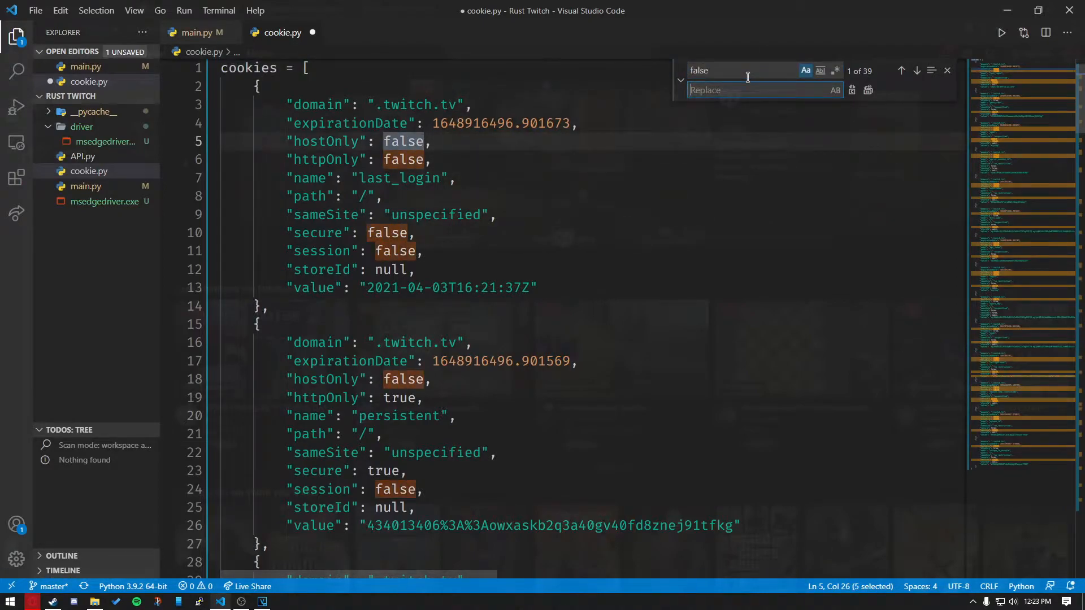
pyautogui.write('F')
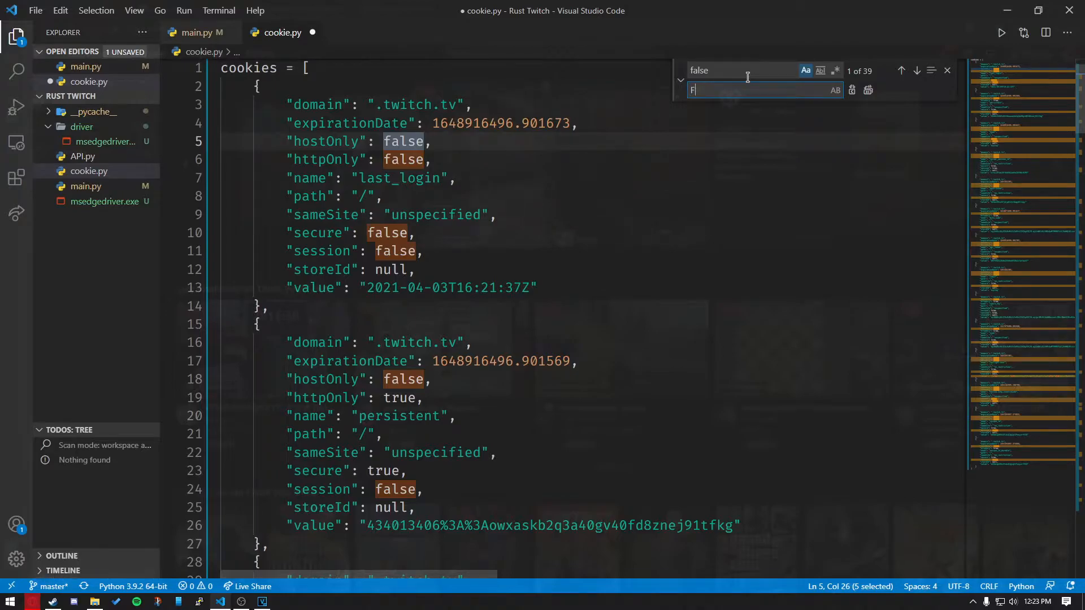
pyautogui.click(869, 90)
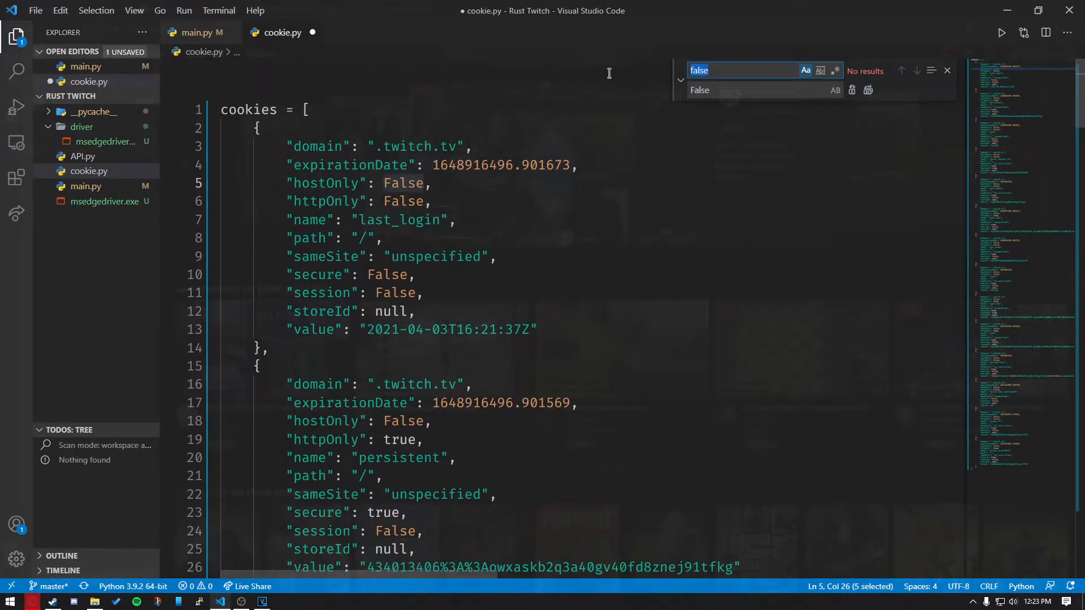
pyautogui.write('true')
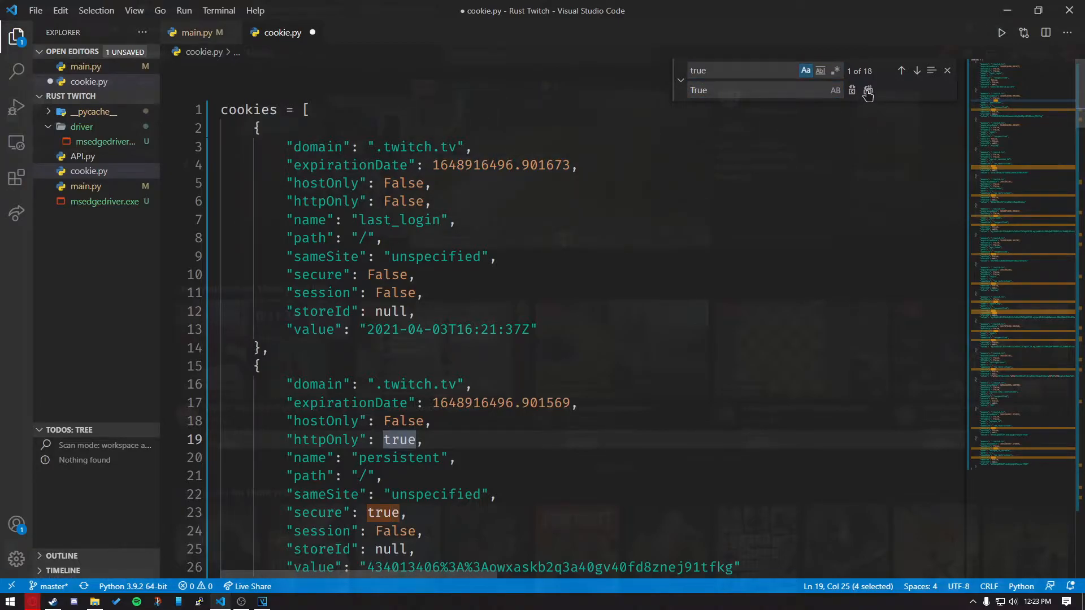
pyautogui.write('null"')
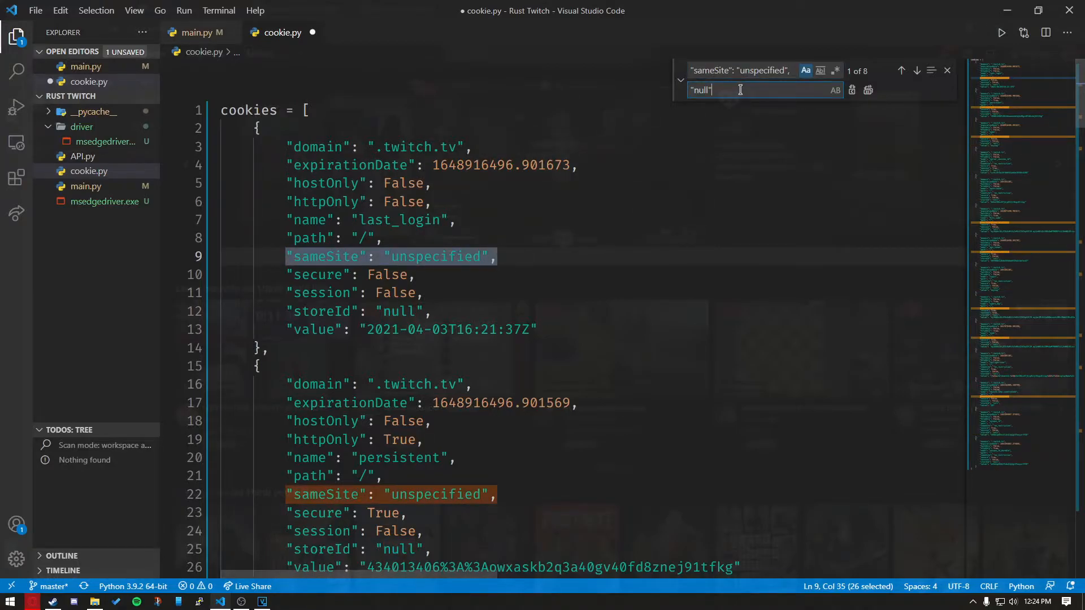
pyautogui.click(869, 90)
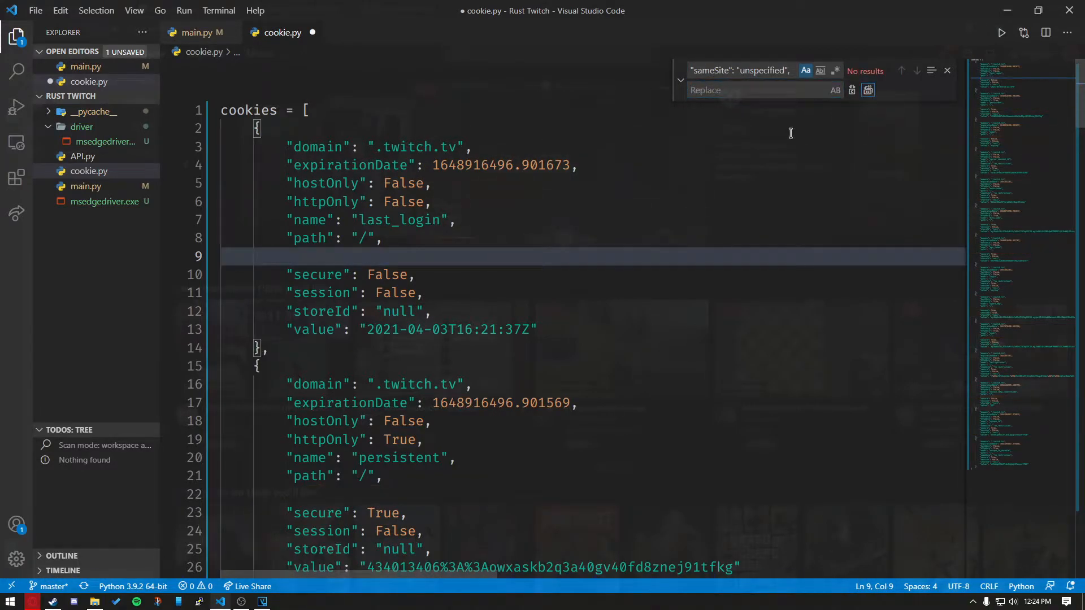
pyautogui.scroll(-3)
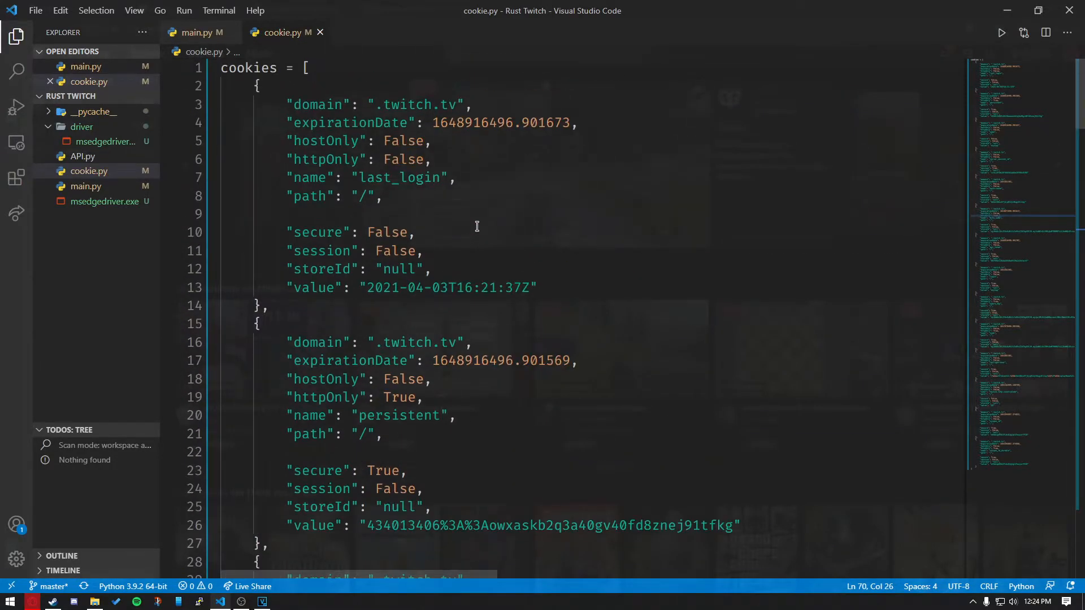
pyautogui.moveTo(290, 31)
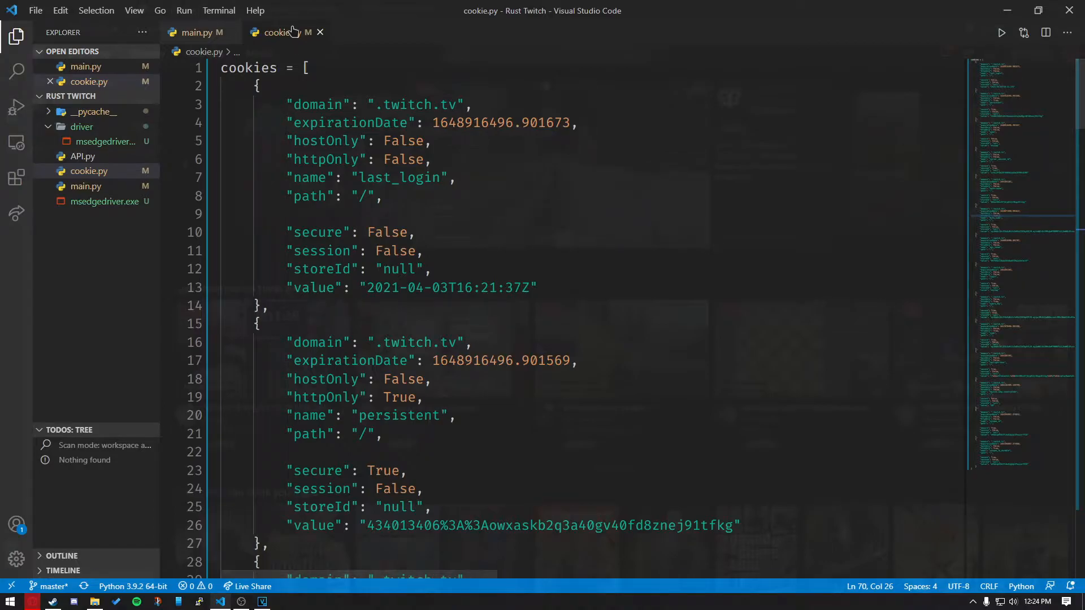
# Close cookie.py, edit the login username in API.py, then switch to Opera GX
pyautogui.click(320, 32)
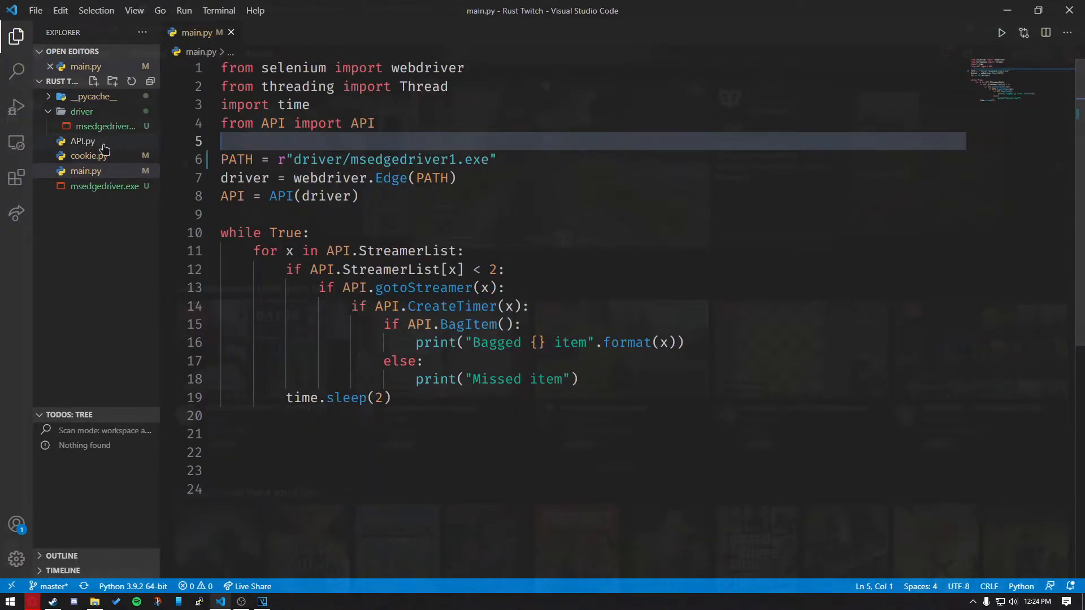
pyautogui.click(83, 141)
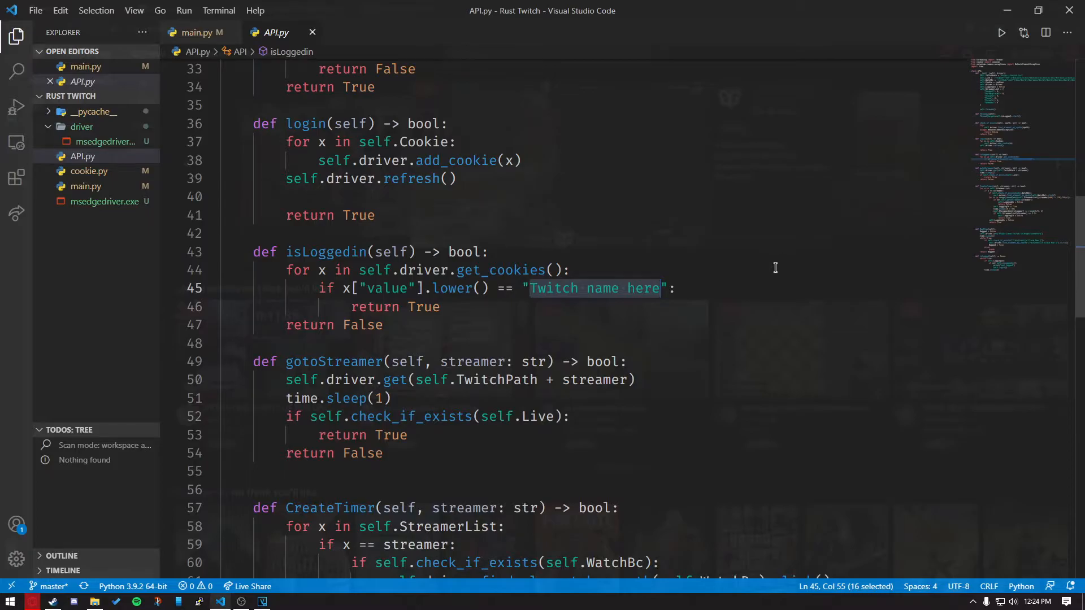
pyautogui.write('ezytap')
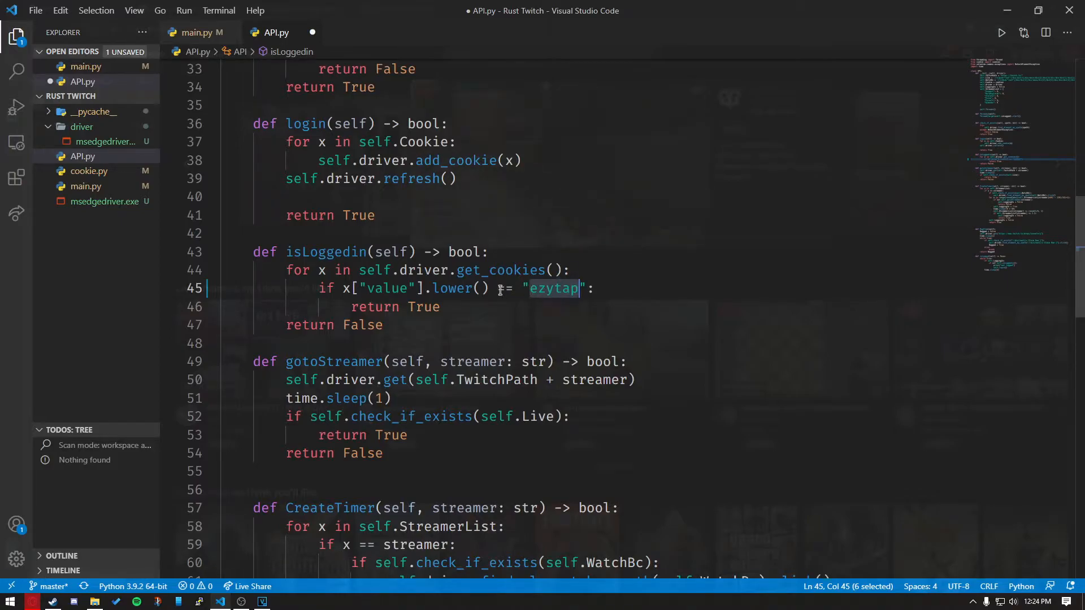
pyautogui.click(392, 105)
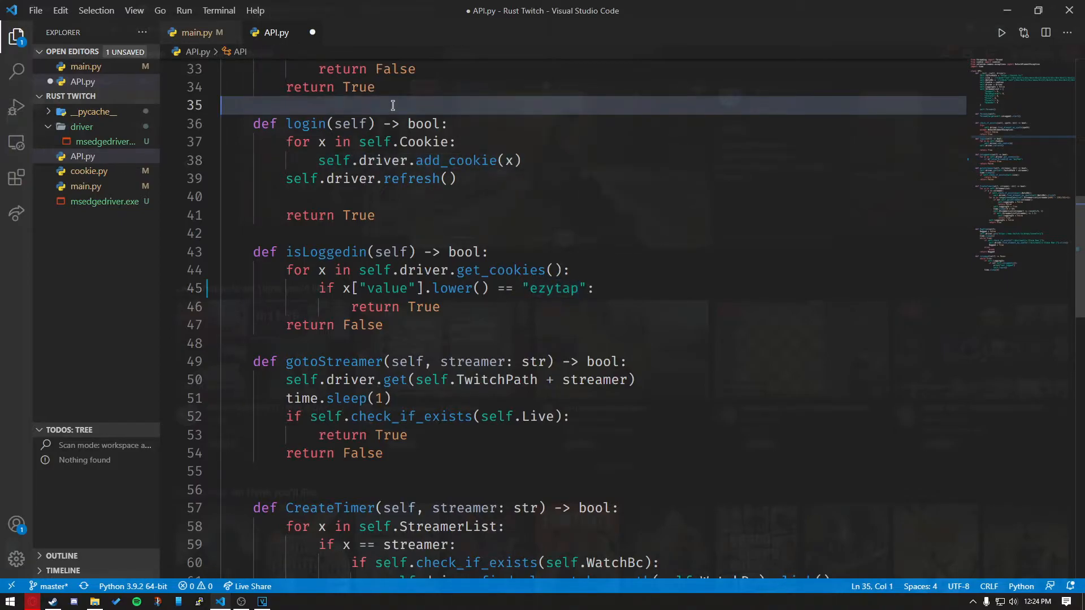
pyautogui.click(196, 33)
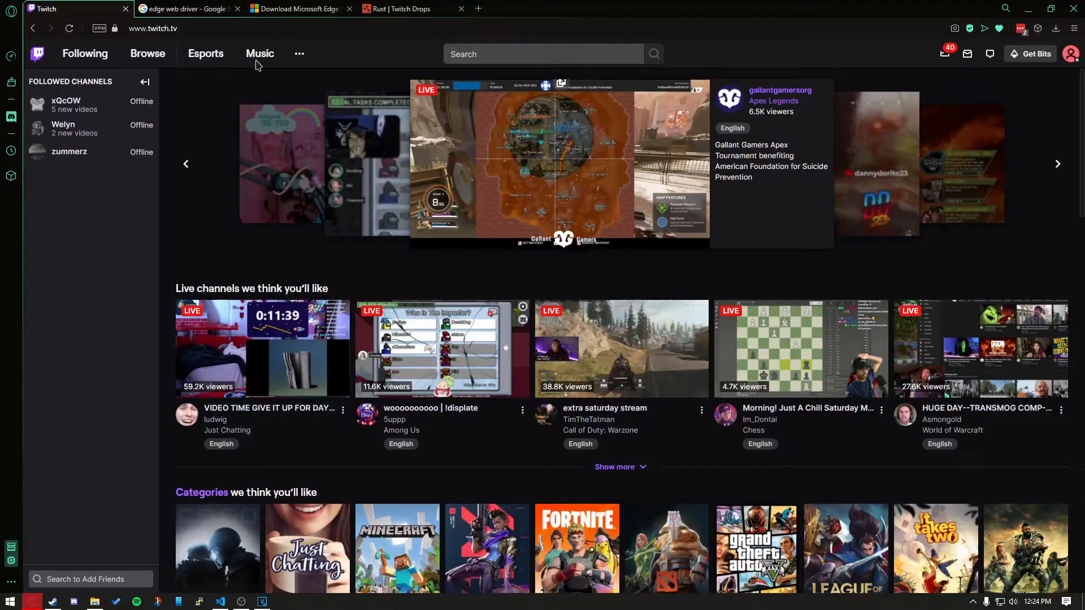
# Close the Edge download tab and open the Microsoft Edge WebDriver page at its Downloads list
pyautogui.click(298, 8)
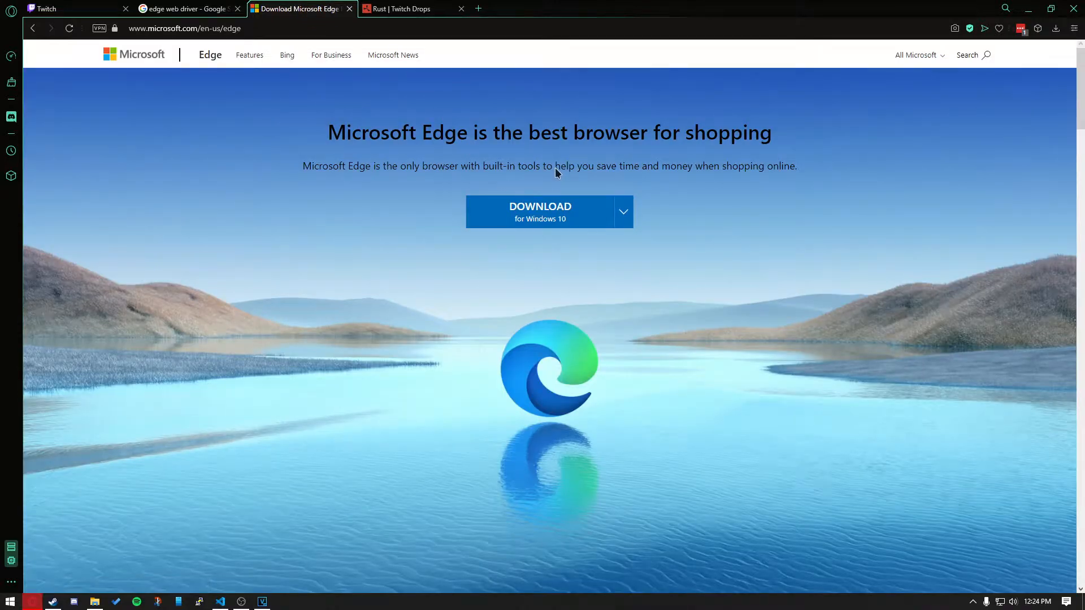
pyautogui.moveTo(539, 169)
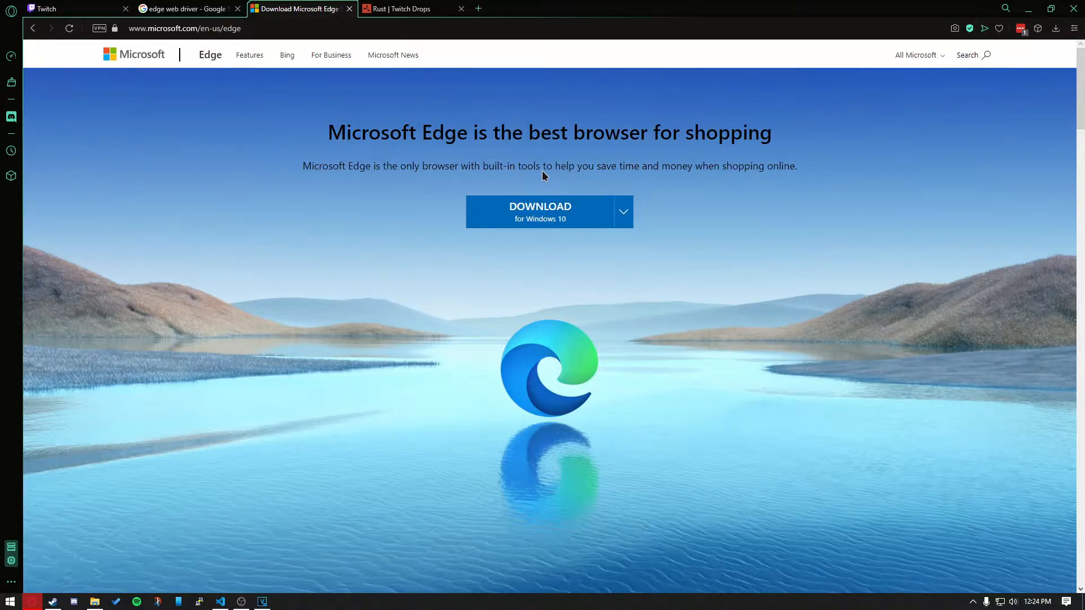
pyautogui.moveTo(749, 245)
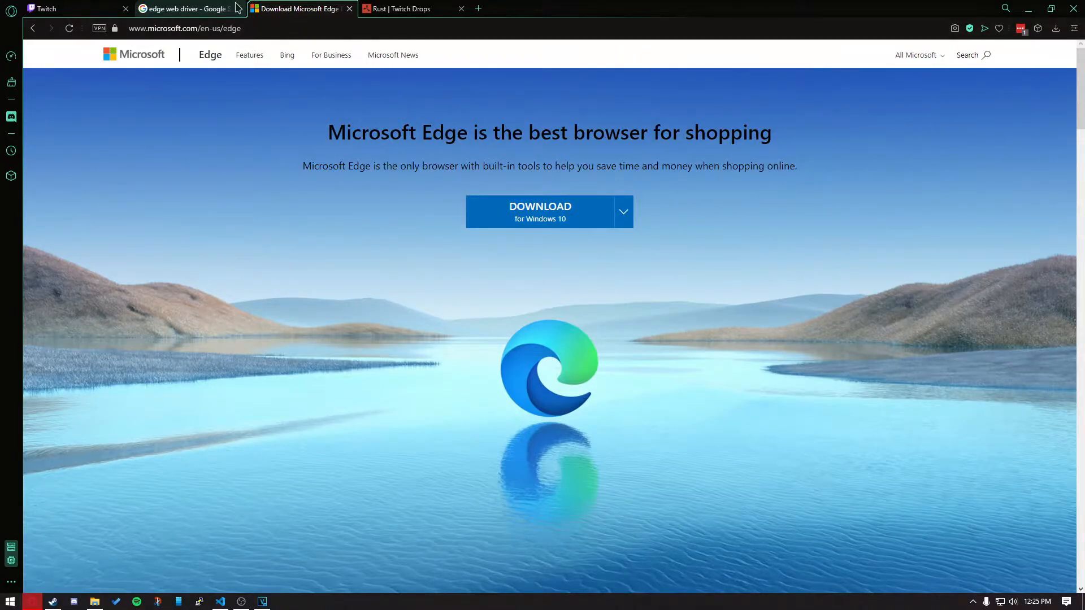
pyautogui.click(183, 8)
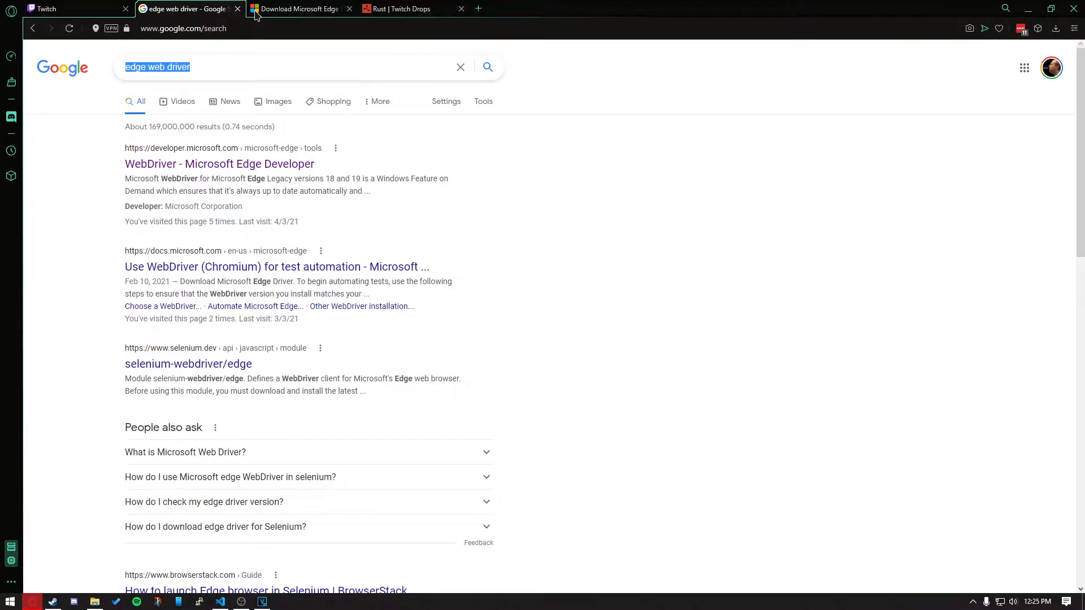
pyautogui.click(348, 8)
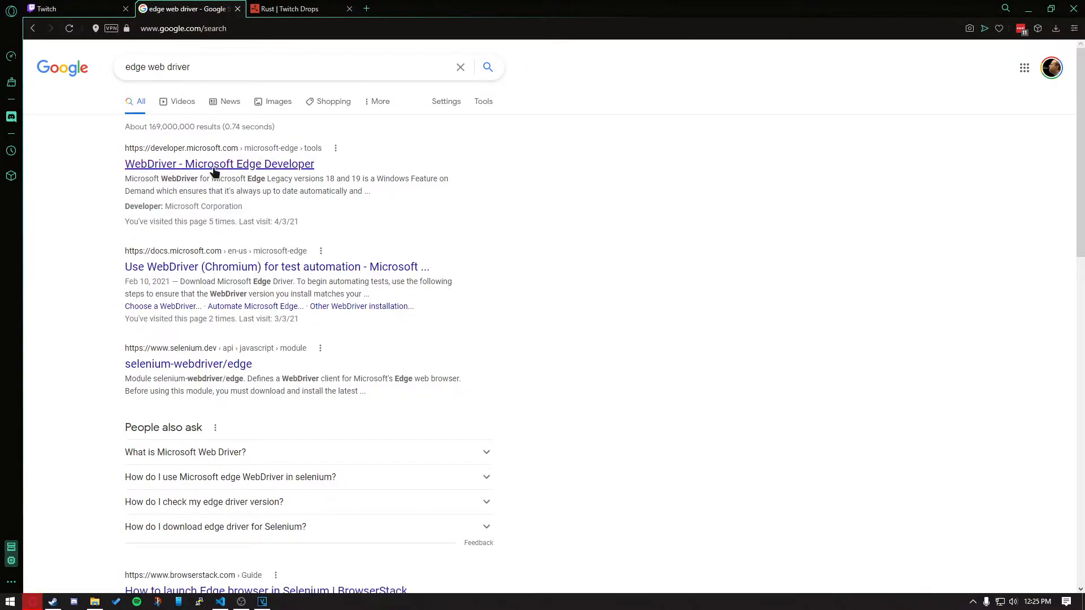
pyautogui.click(218, 164)
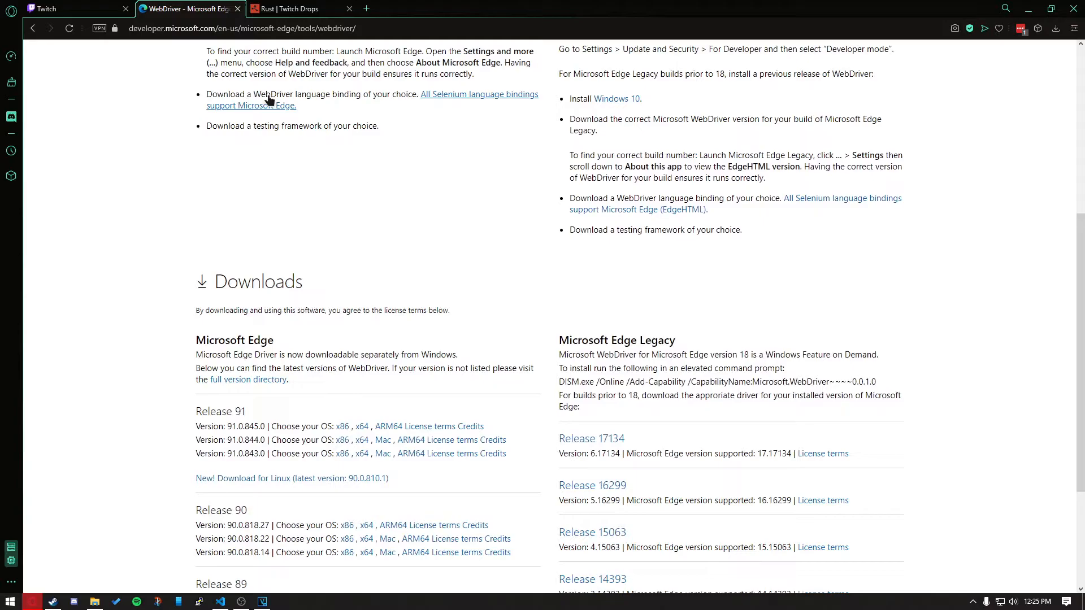
pyautogui.scroll(-3)
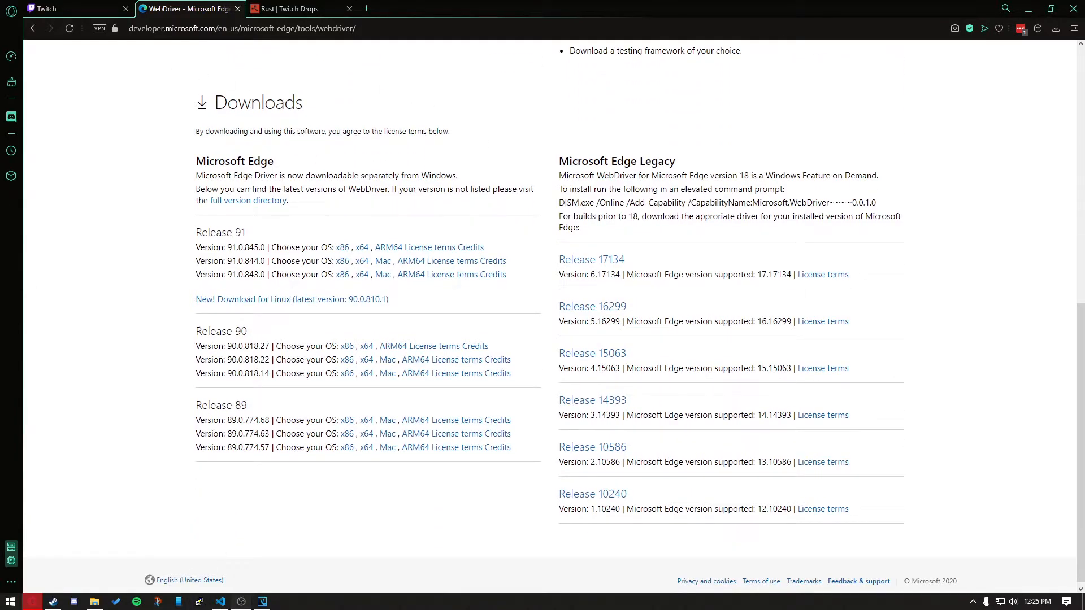
pyautogui.click(220, 601)
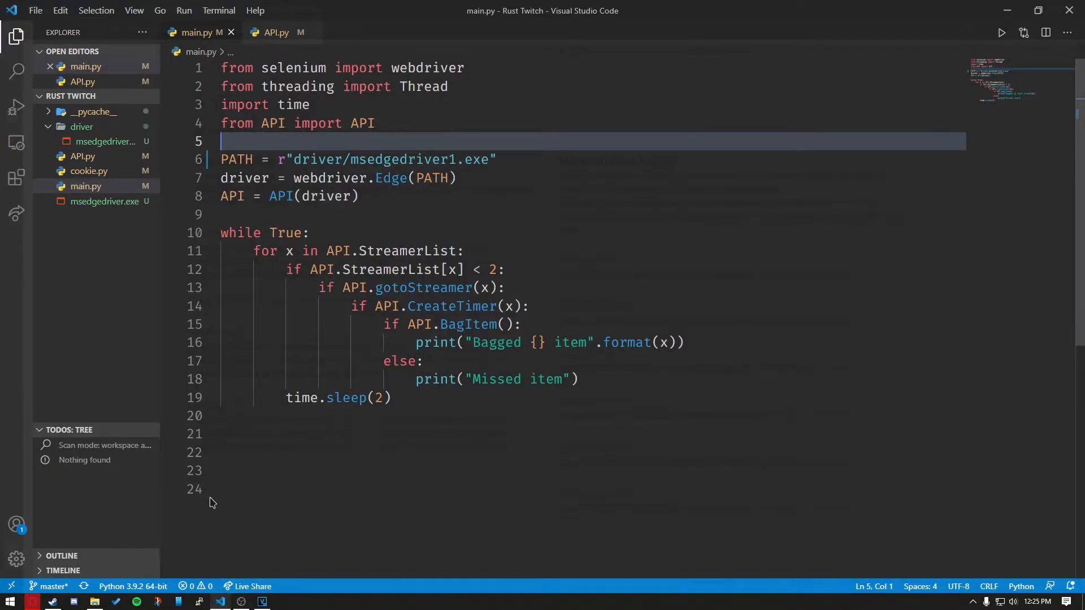
pyautogui.moveTo(962, 31)
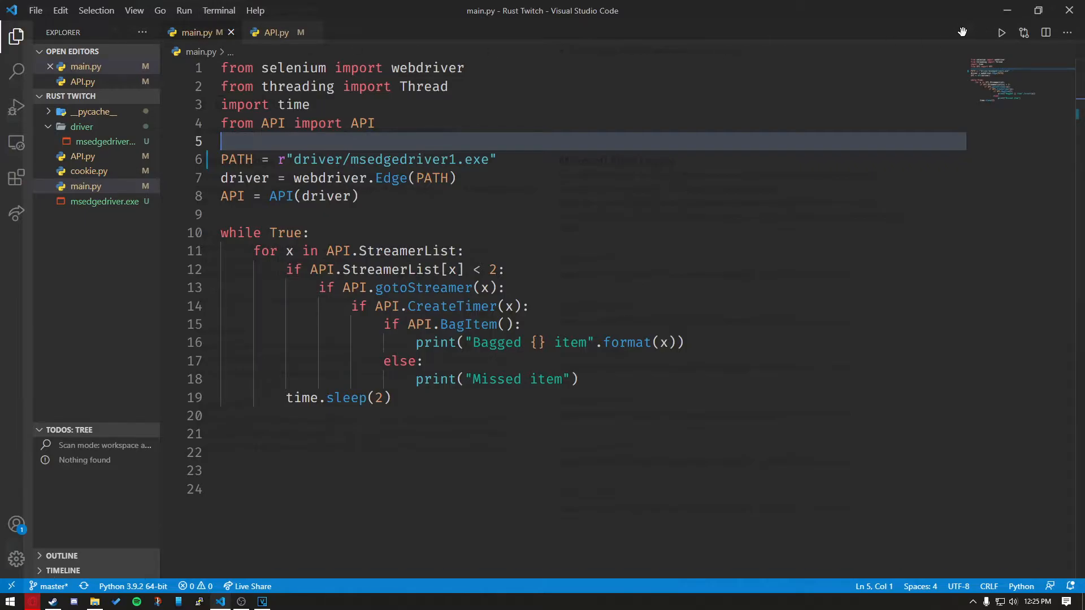
# Run main.py and select the browser version 89.0.774.68 in the driver-mismatch error
pyautogui.click(1000, 32)
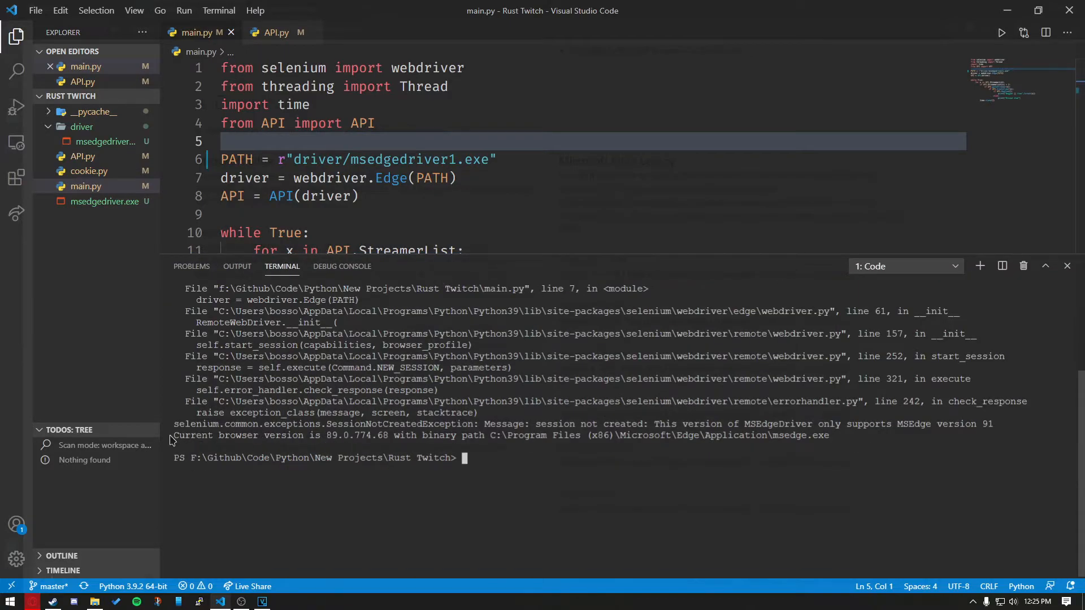
pyautogui.doubleClick(349, 435)
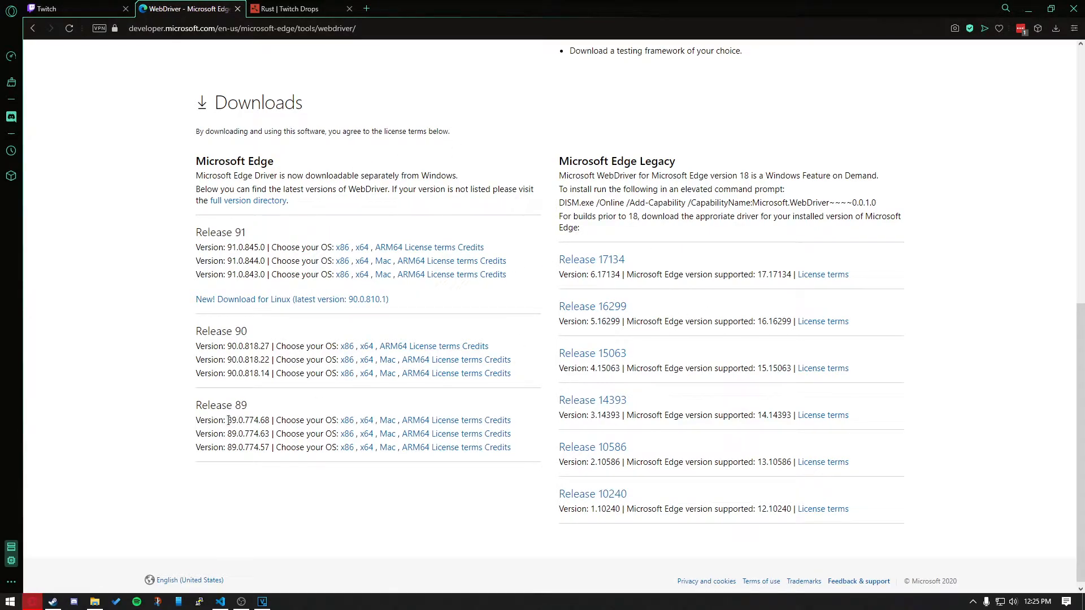
# Compare the Release 89 build 89.0.774.68 with the Release 91 versions in the WebDriver downloads
pyautogui.doubleClick(263, 420)
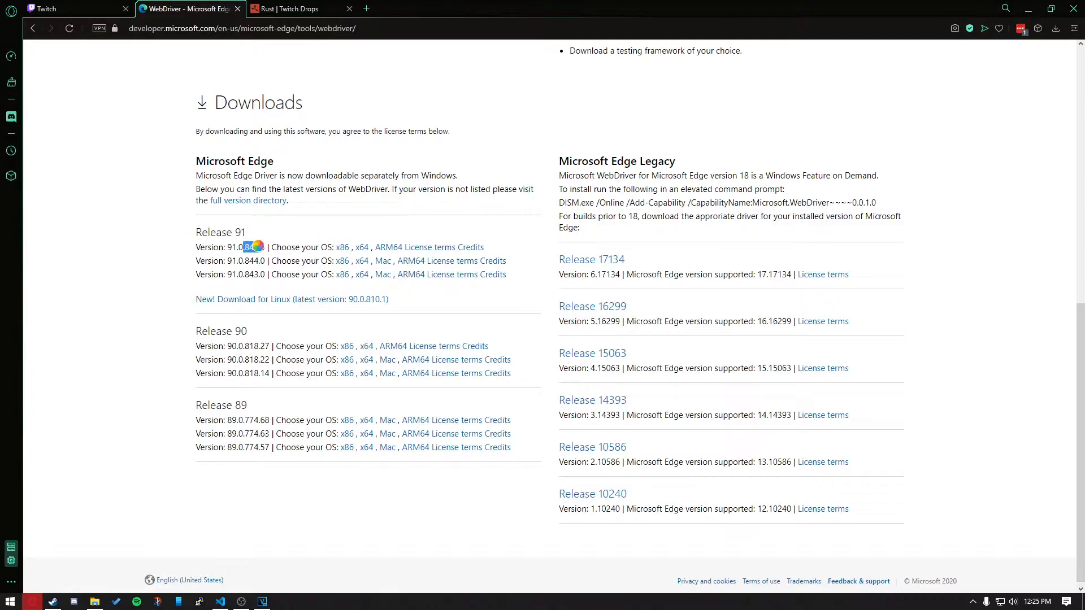
pyautogui.doubleClick(238, 274)
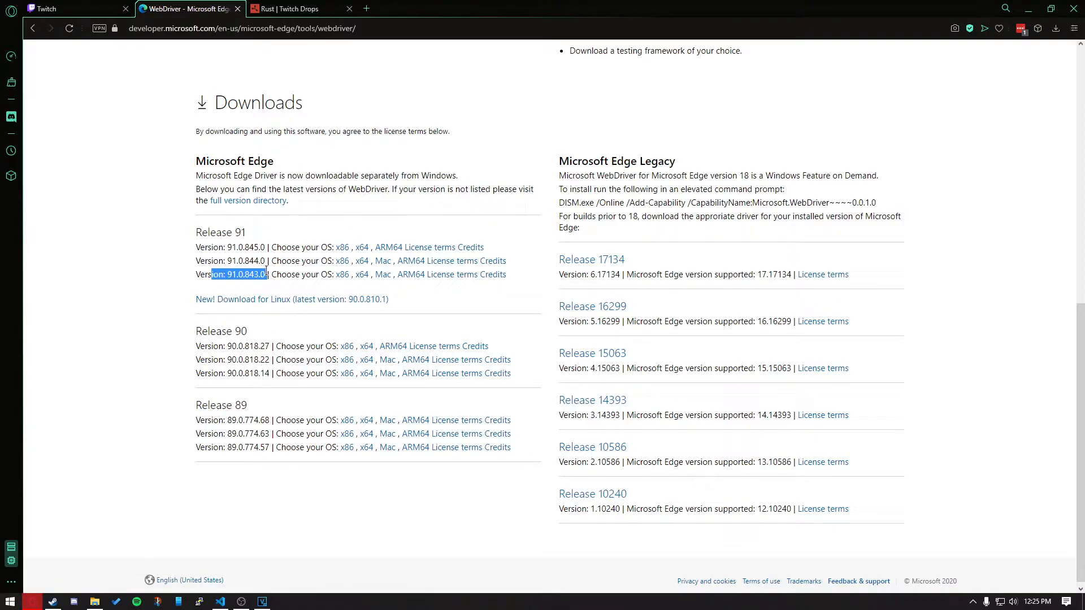
pyautogui.doubleClick(242, 346)
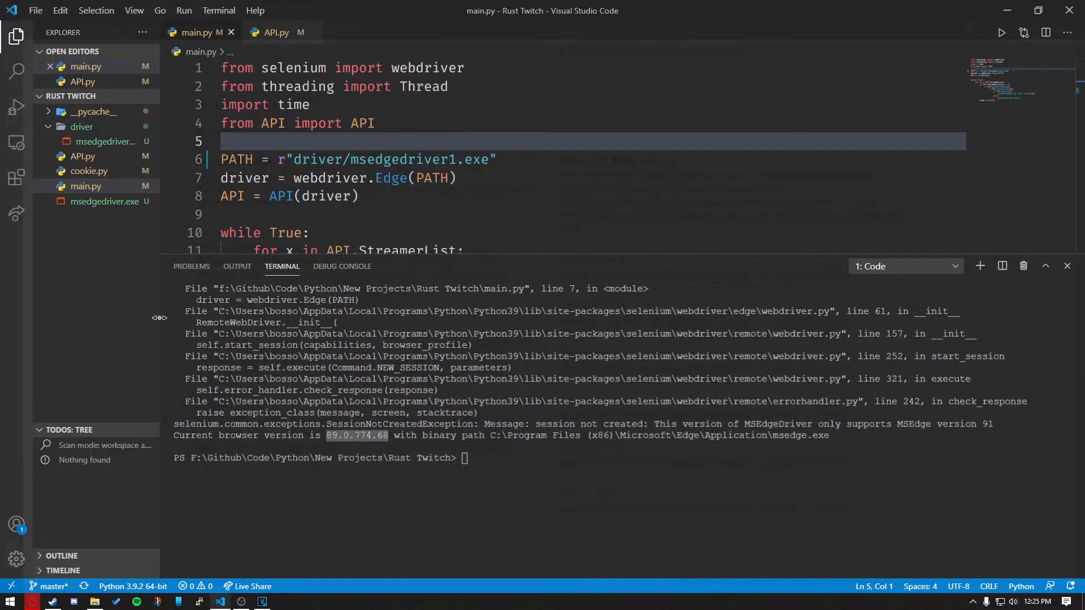
# Move msedgedriver.exe into the driver folder and point main.py's PATH to driver/msedgedriver.exe
pyautogui.click(93, 600)
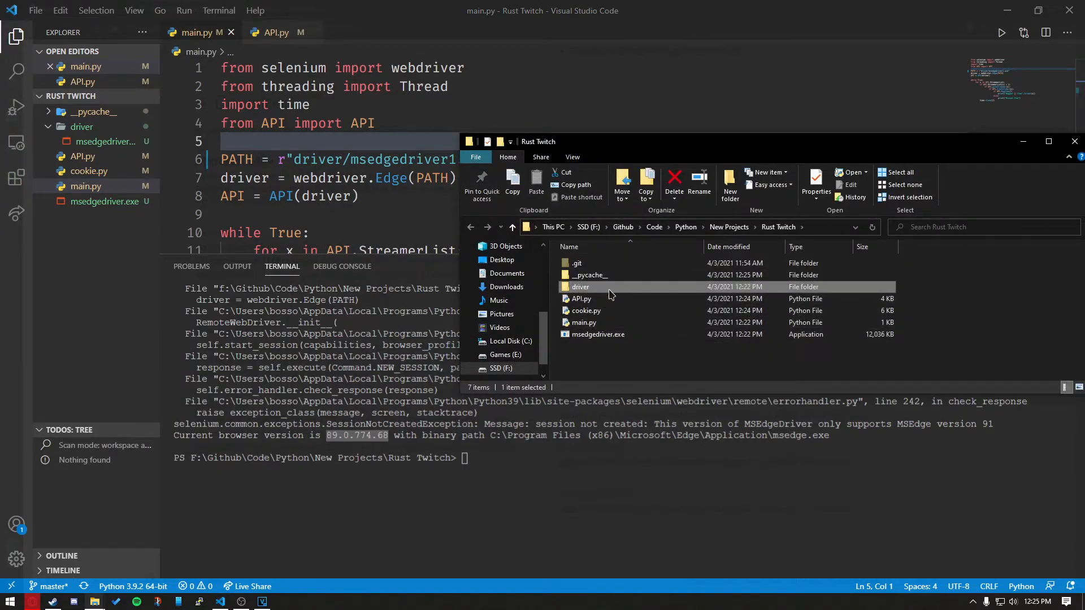
pyautogui.doubleClick(580, 287)
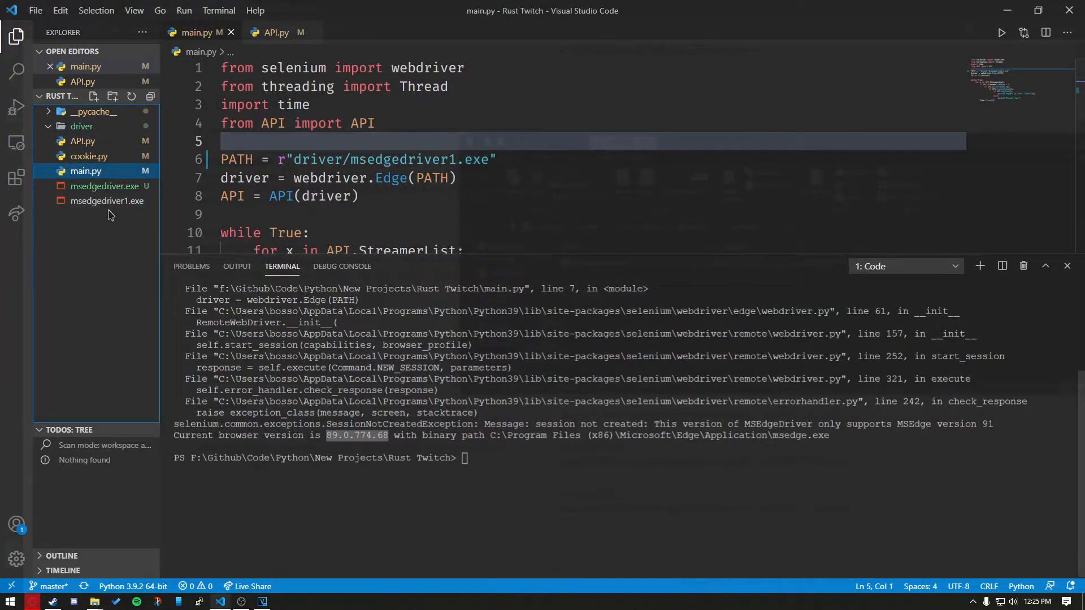
pyautogui.moveTo(107, 186); pyautogui.dragTo(81, 126)
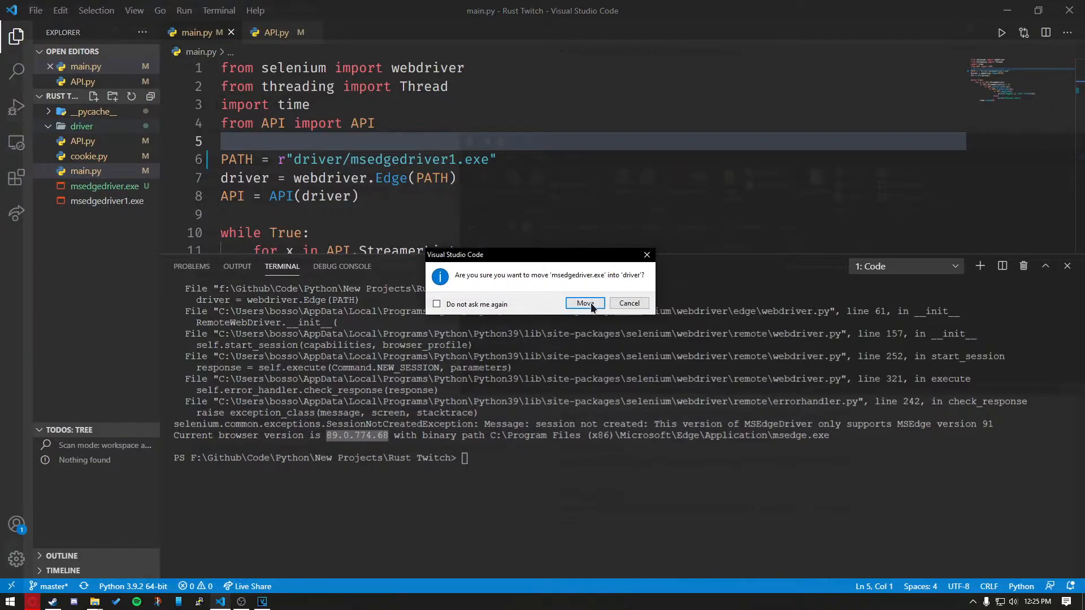
pyautogui.click(584, 303)
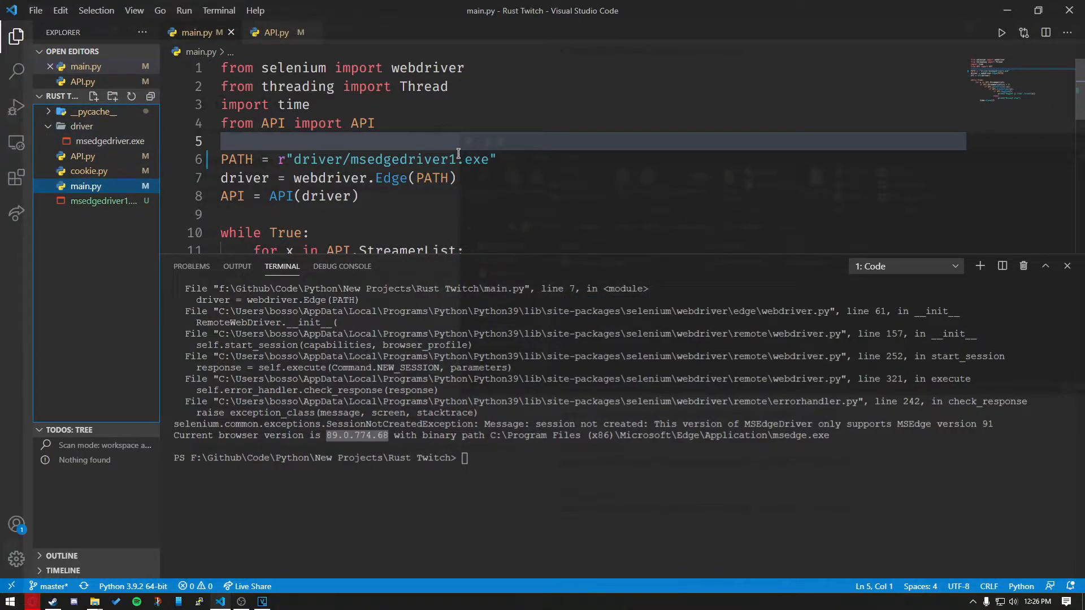
pyautogui.scroll(-3)
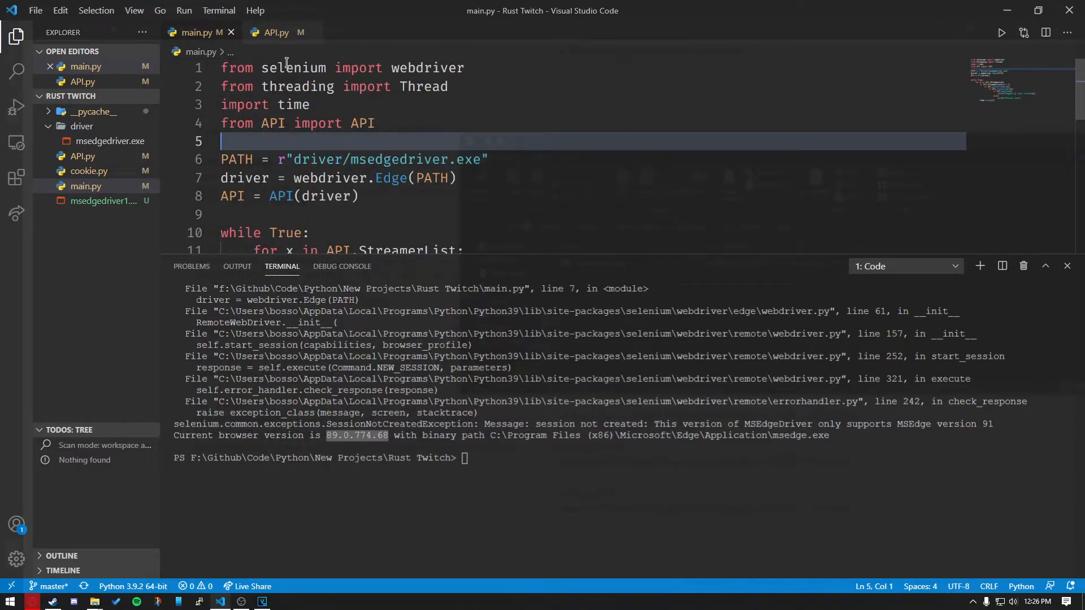
# Go to the etoleto entry in API.py's StreamerList and bring up the window switcher
pyautogui.click(275, 32)
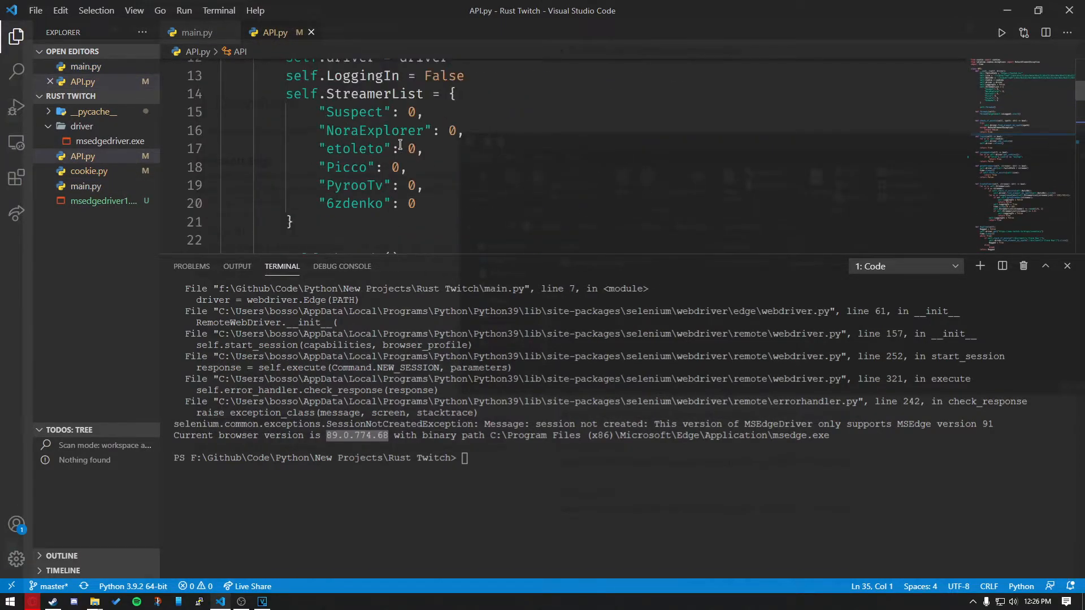
pyautogui.scroll(3)
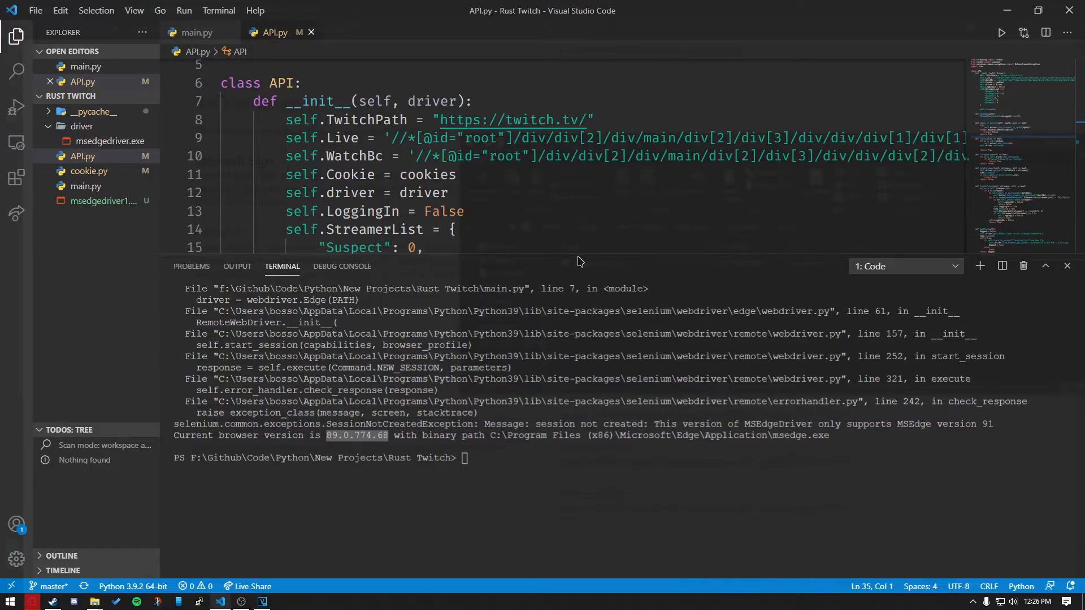
pyautogui.scroll(-3)
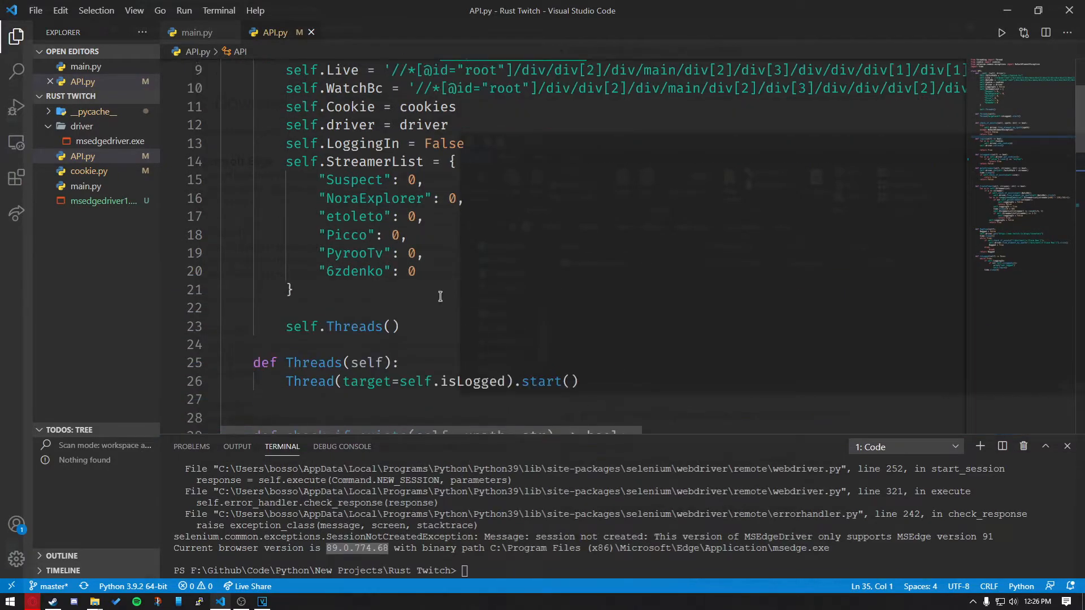
pyautogui.click(351, 216)
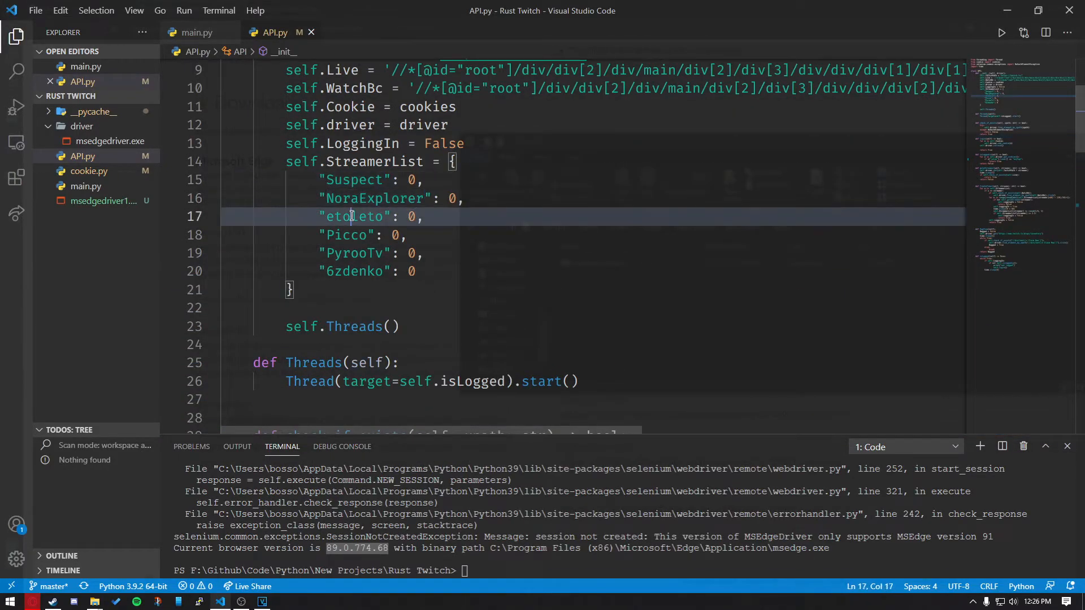
pyautogui.press('alt+tab')
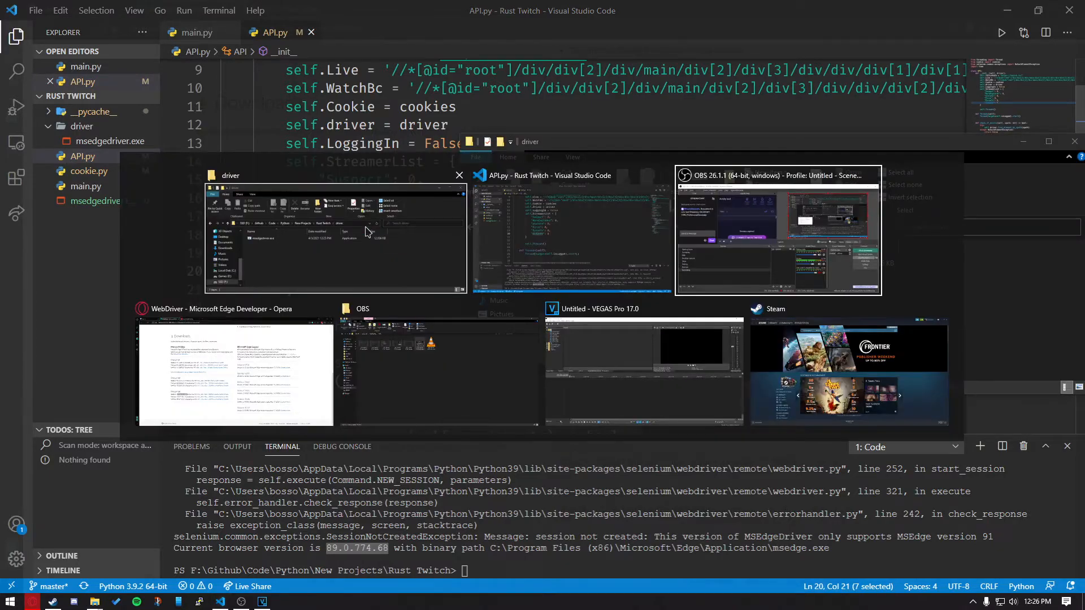
# Check the Streamer Drops on the Rust Twitch Drops page in Opera, then return to API.py
pyautogui.click(234, 373)
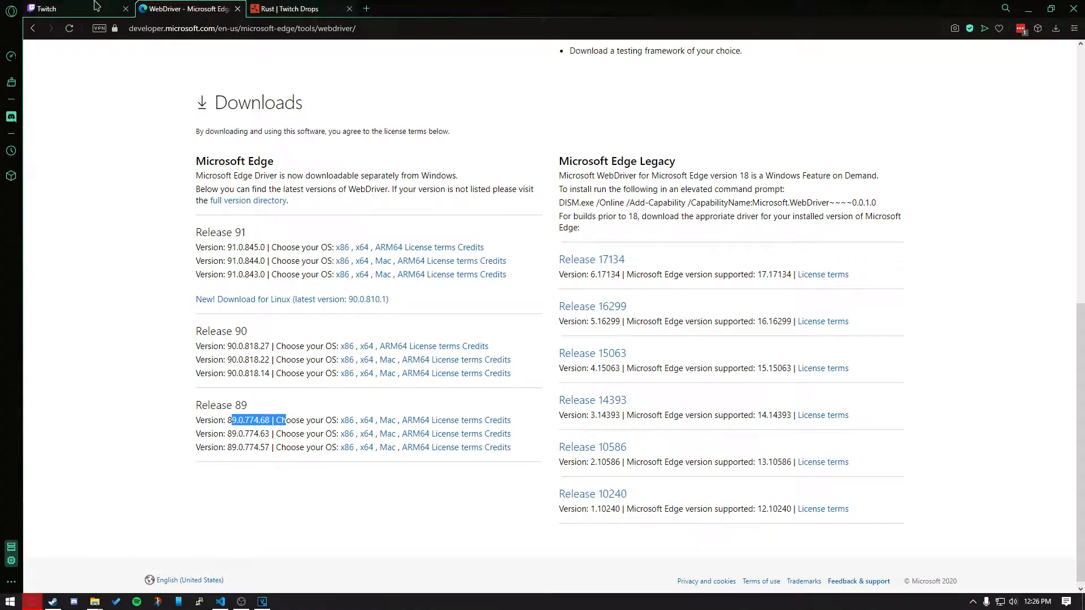
pyautogui.click(290, 8)
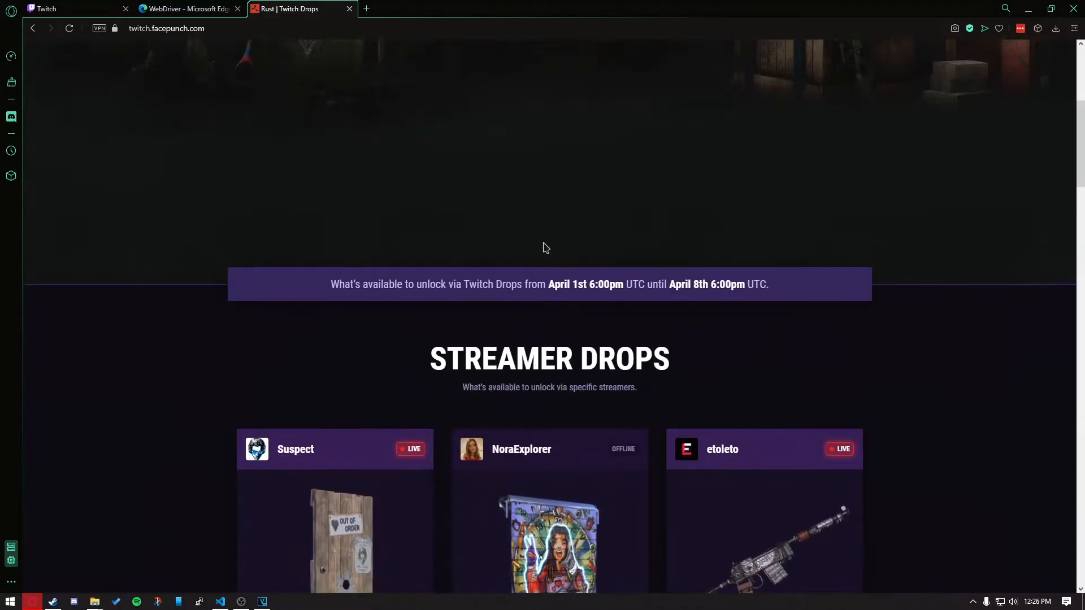
pyautogui.scroll(-3)
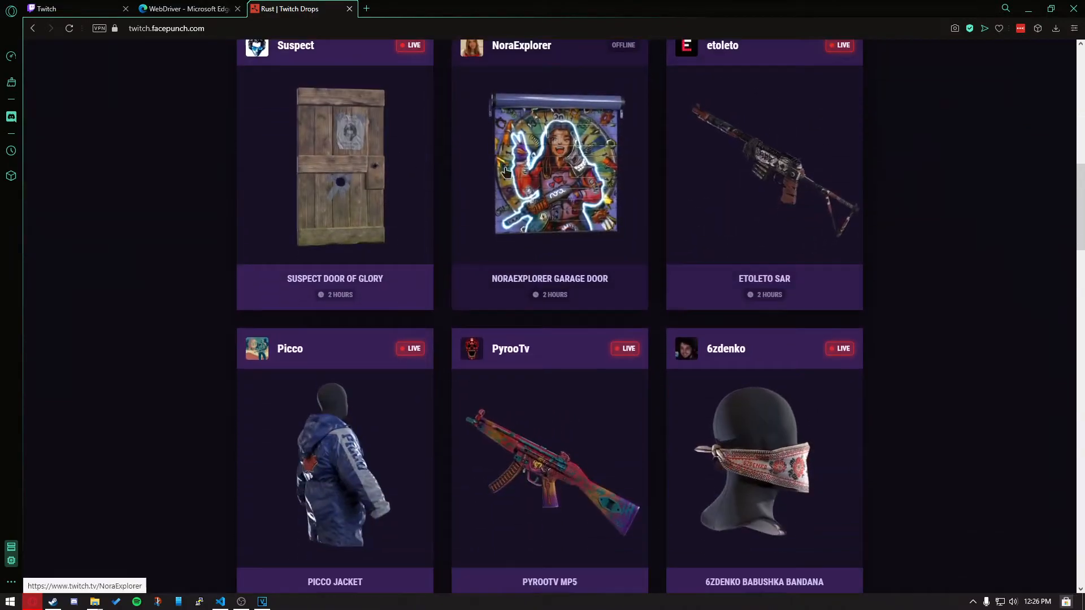
pyautogui.press('alt+tab')
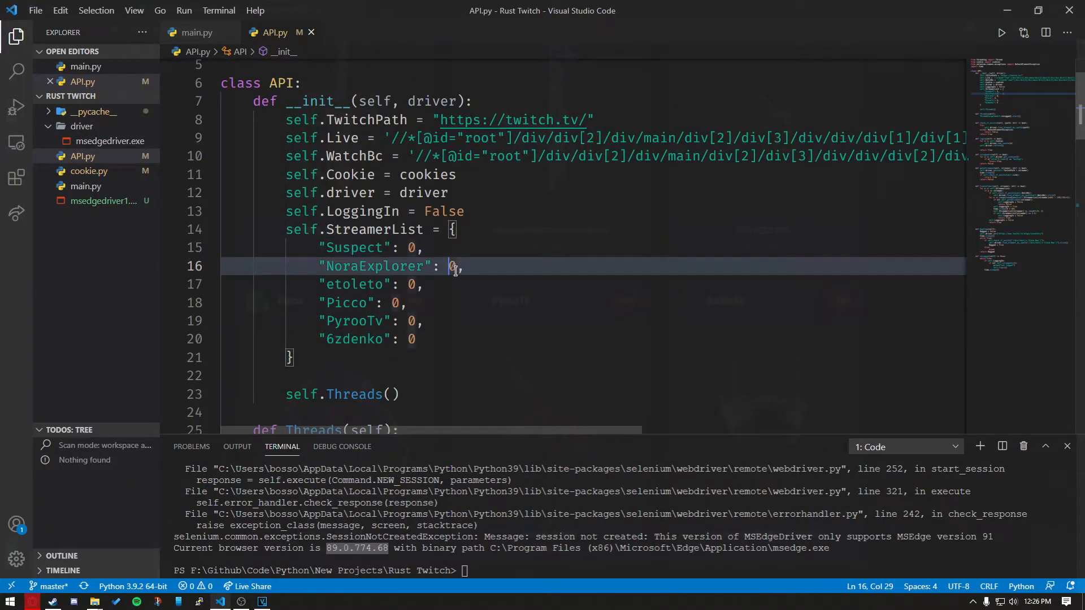
# Try values like 1 and 1.5 on a StreamerList entry, then set it back to 0
pyautogui.write('1')
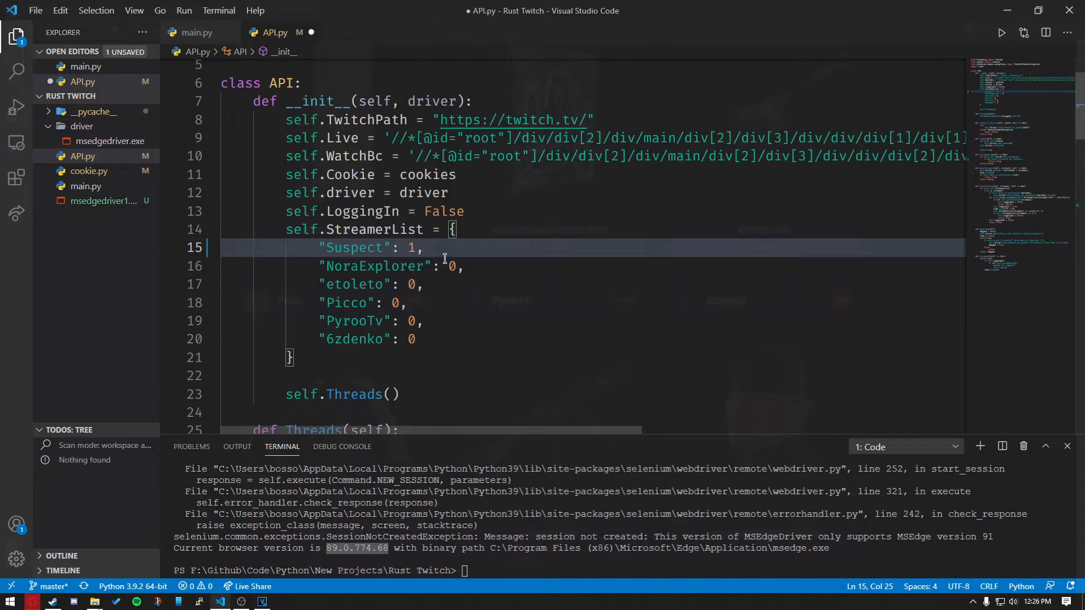
pyautogui.write('/')
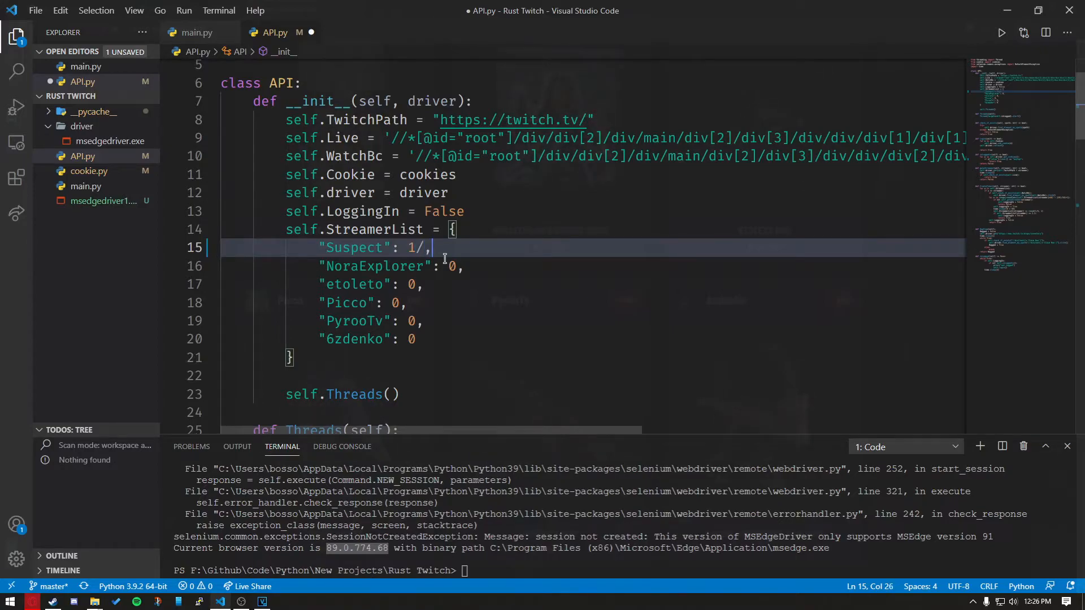
pyautogui.write('.5')
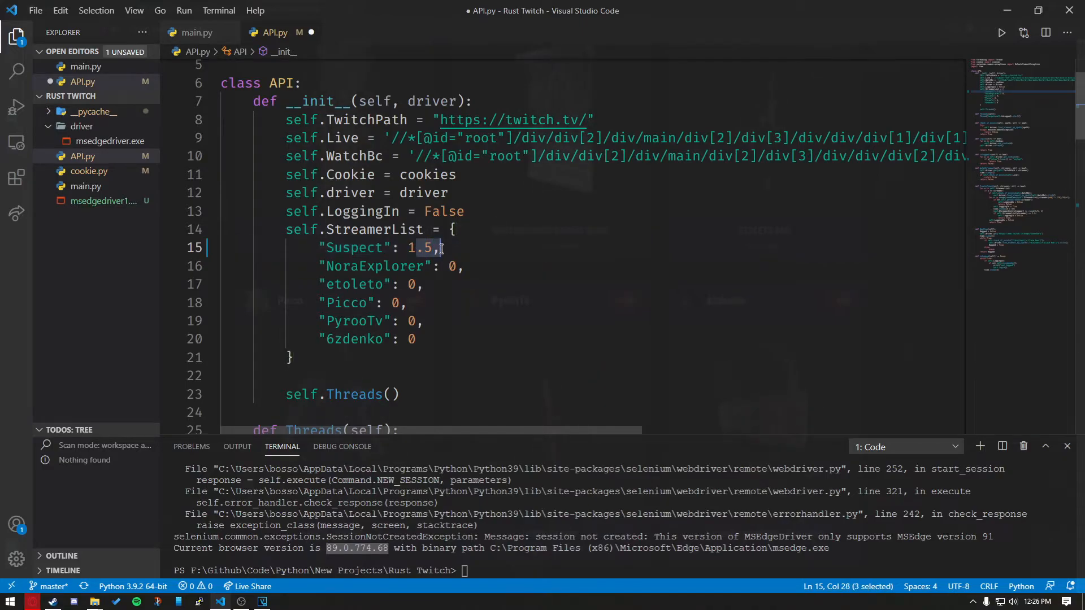
pyautogui.write('0')
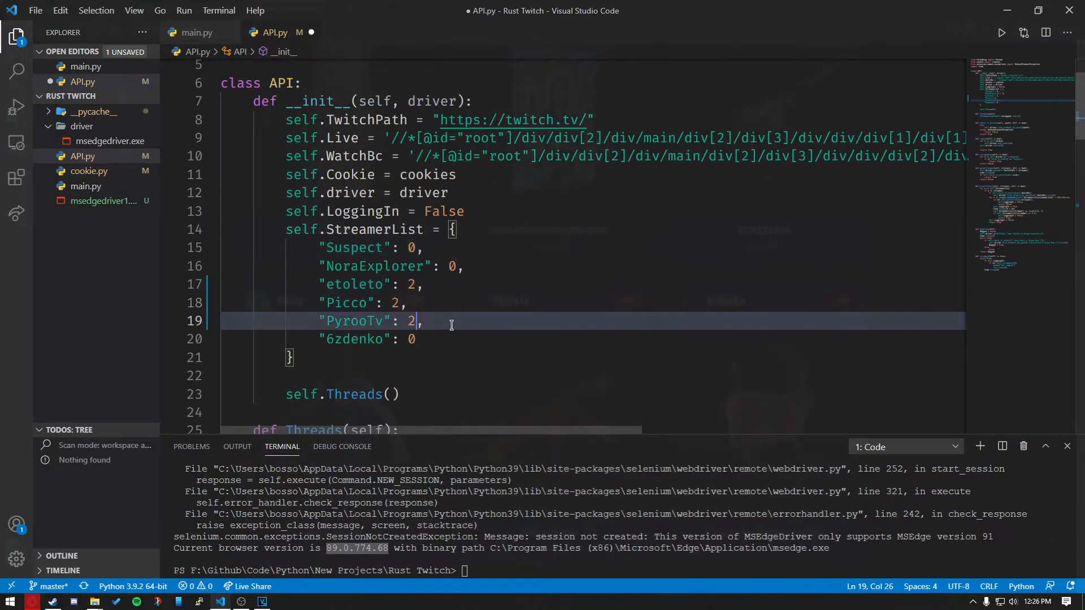
# Reset Picco's value to 0 and select the streamer name Suspect
pyautogui.click(408, 302)
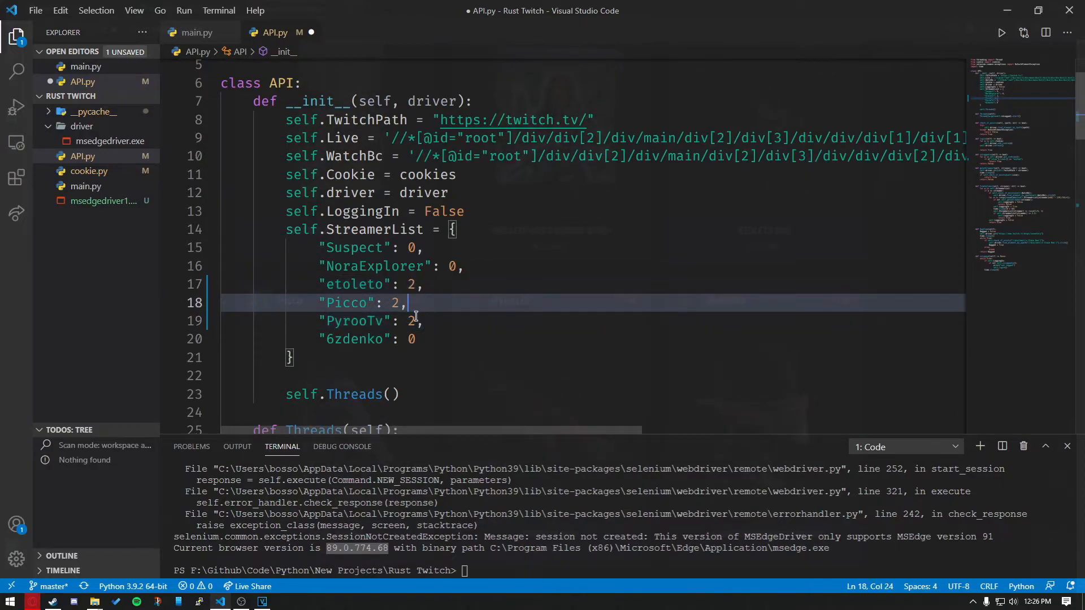
pyautogui.write('0')
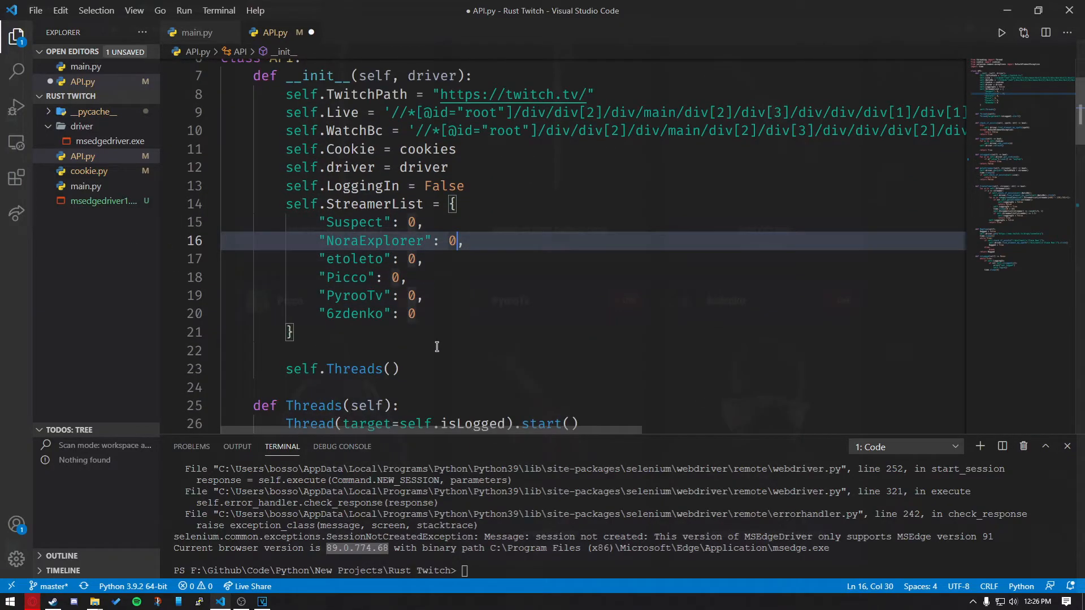
pyautogui.doubleClick(354, 154)
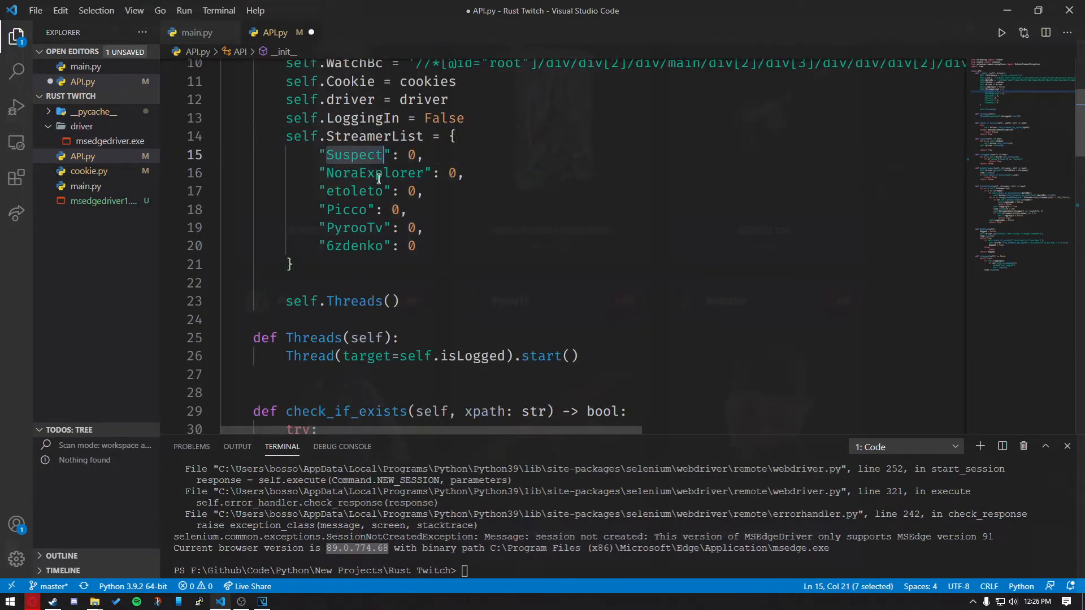
# After glancing at the drops page, rename the first streamer to xqcow, then revert it to Suspect
pyautogui.click(301, 8)
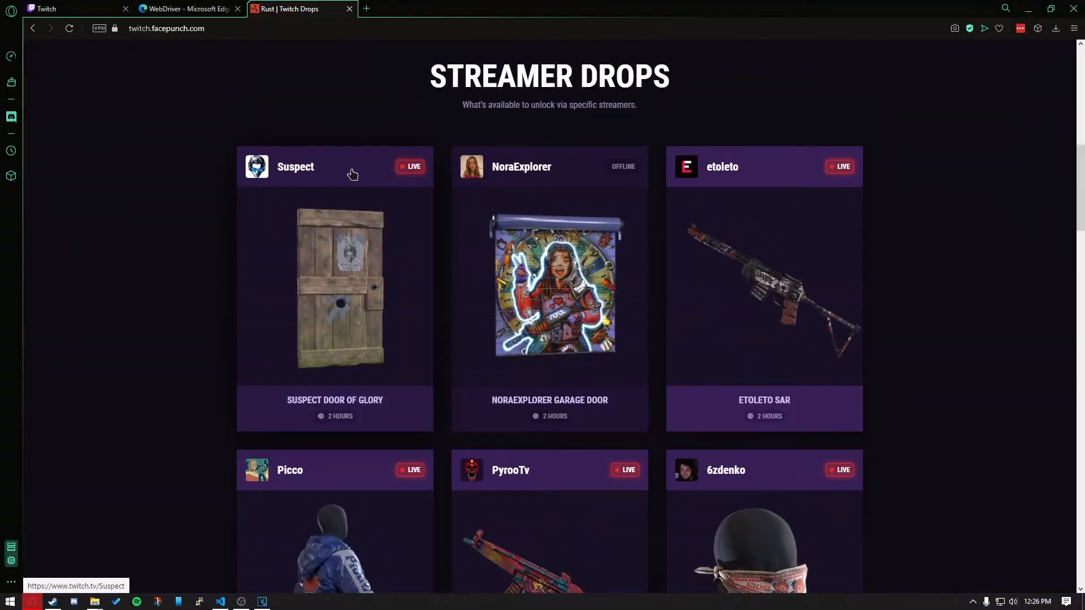
pyautogui.click(220, 602)
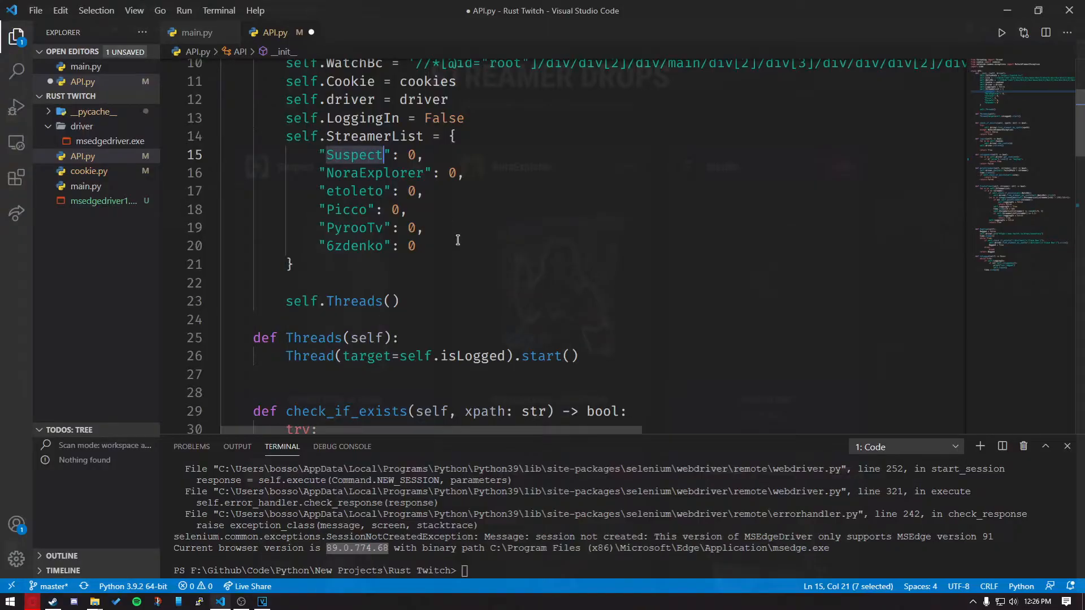
pyautogui.write('xqcow')
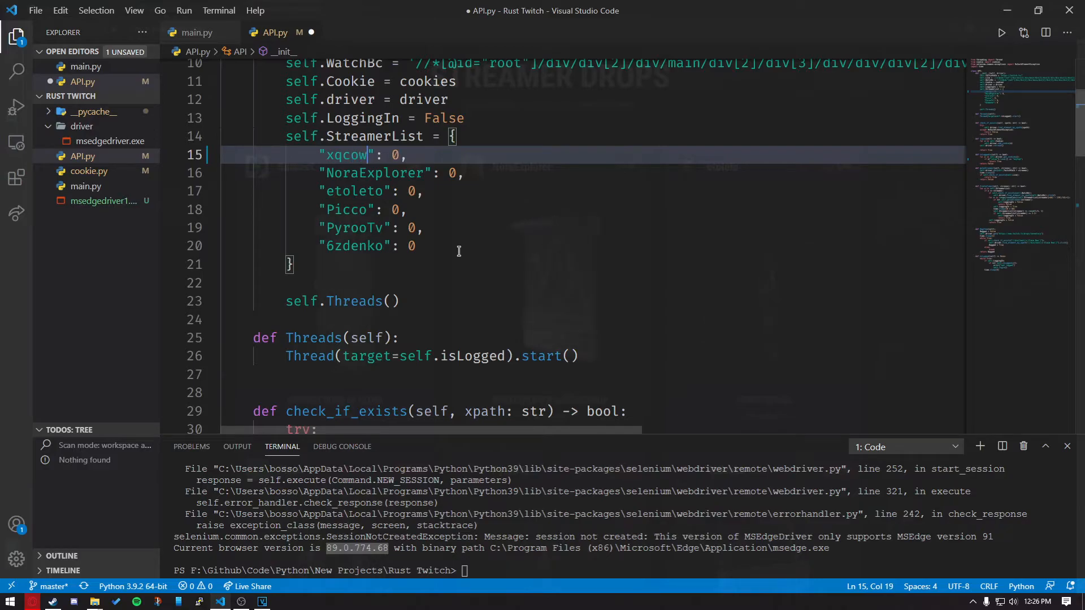
pyautogui.press('Backspace')
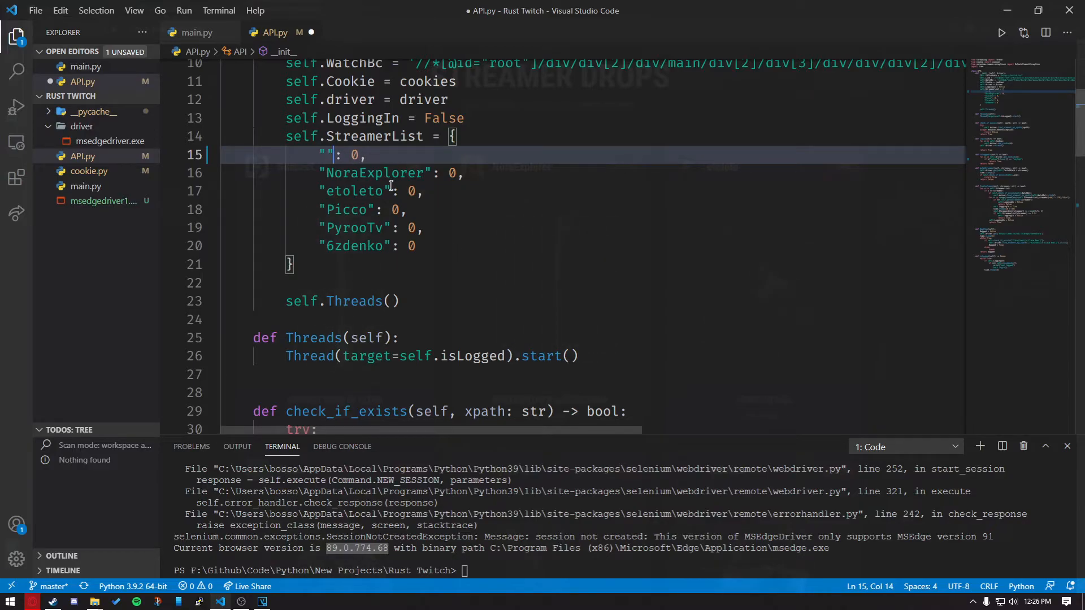
pyautogui.write('Suspect')
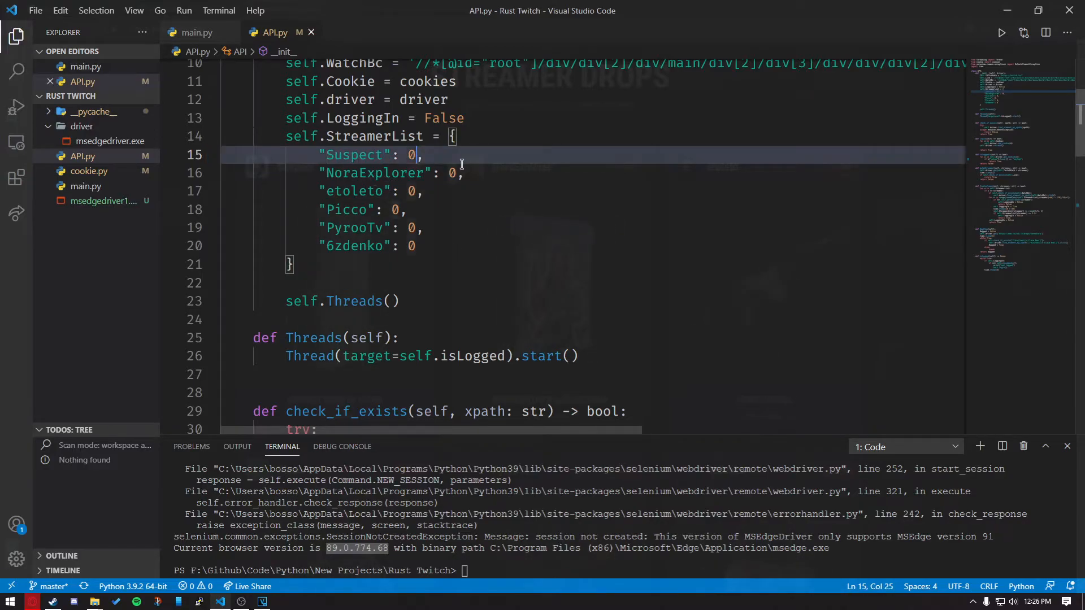
pyautogui.scroll(3)
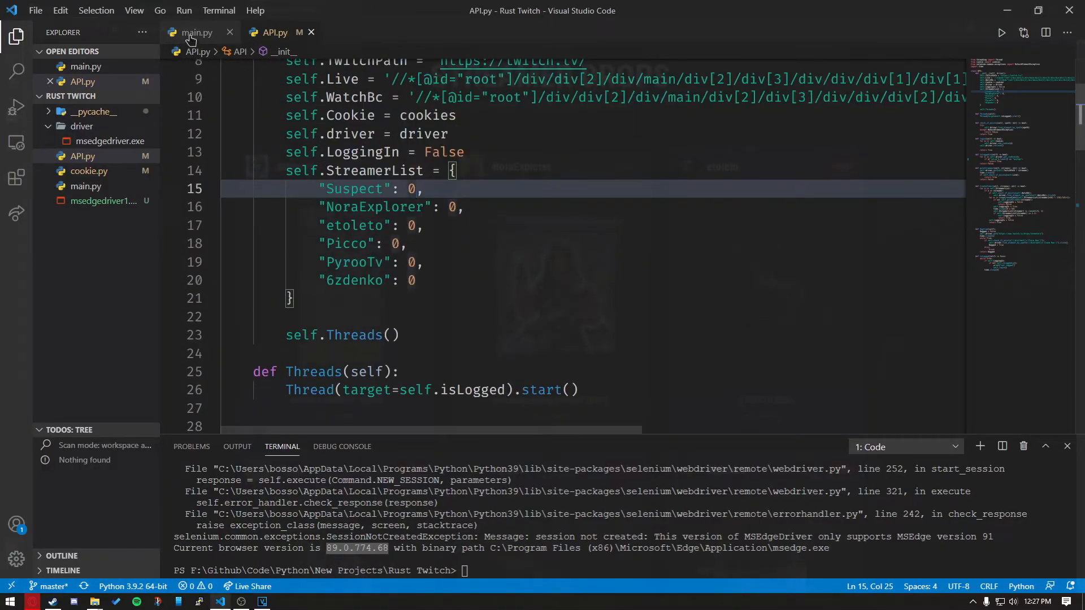
pyautogui.click(196, 33)
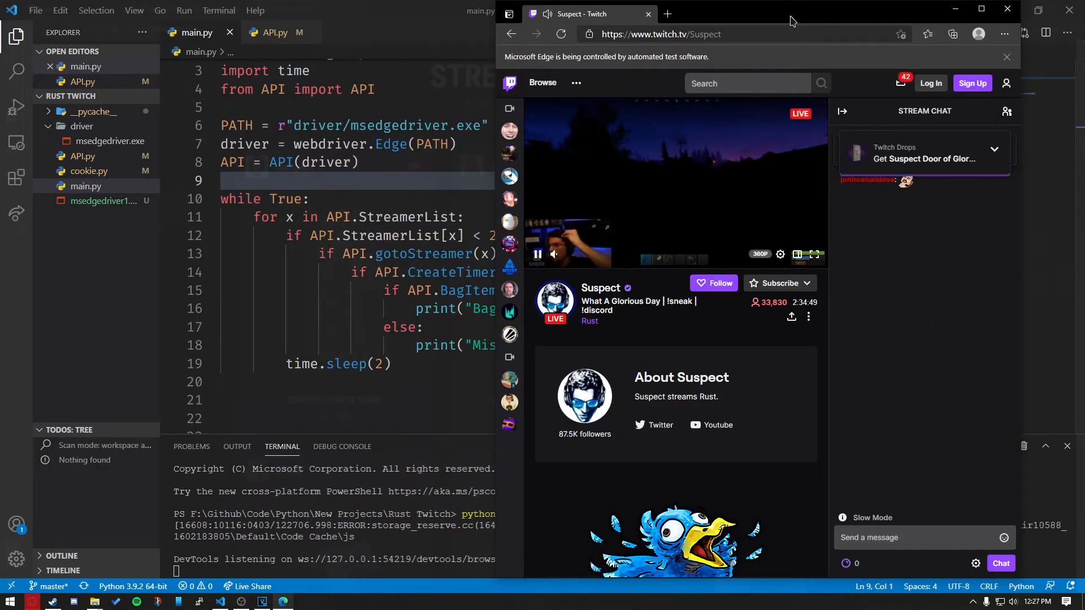
# Focus the automated Edge window on Suspect's Rust stream and view the Twitch Drops reward details
pyautogui.click(561, 34)
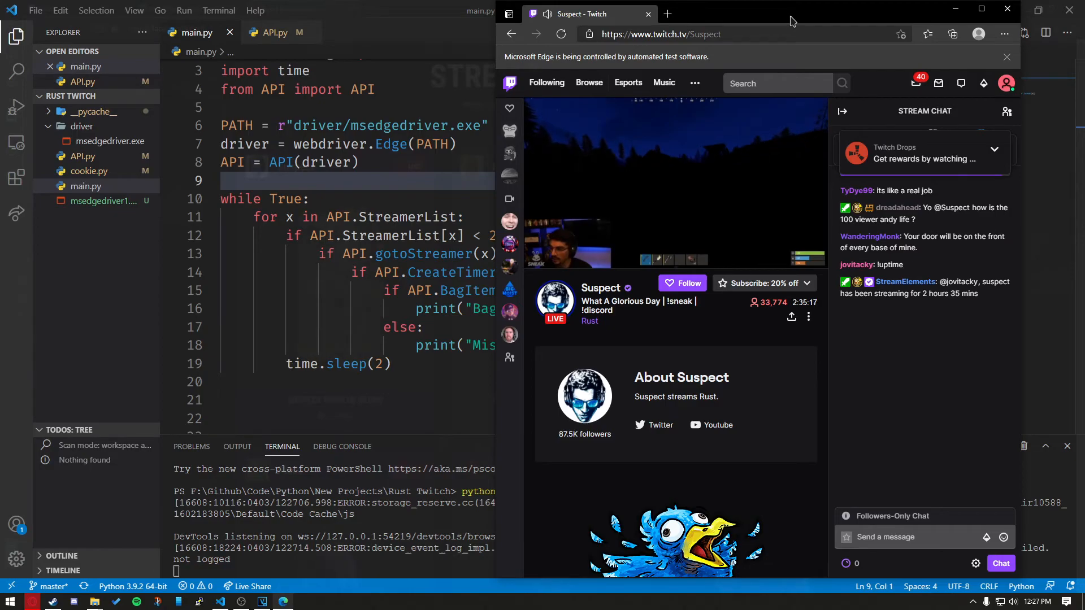
pyautogui.moveTo(672, 121)
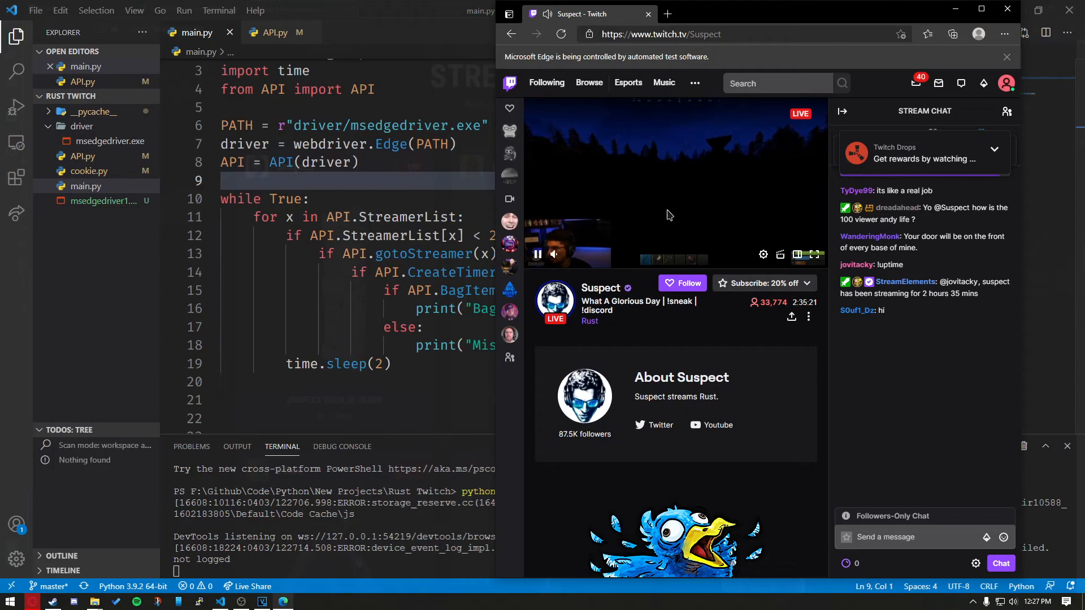
pyautogui.click(764, 255)
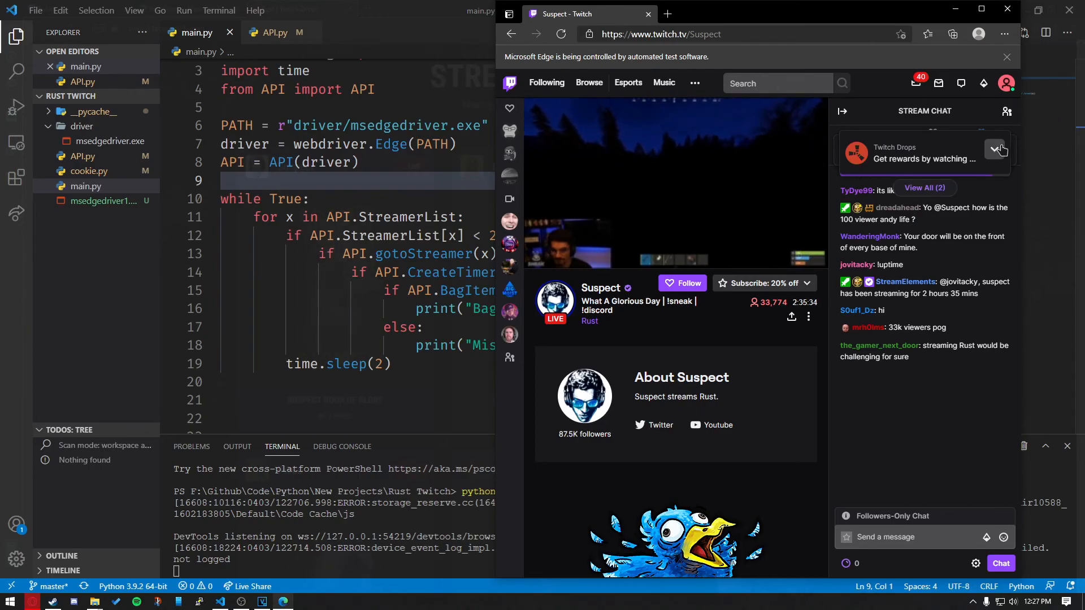
pyautogui.click(995, 148)
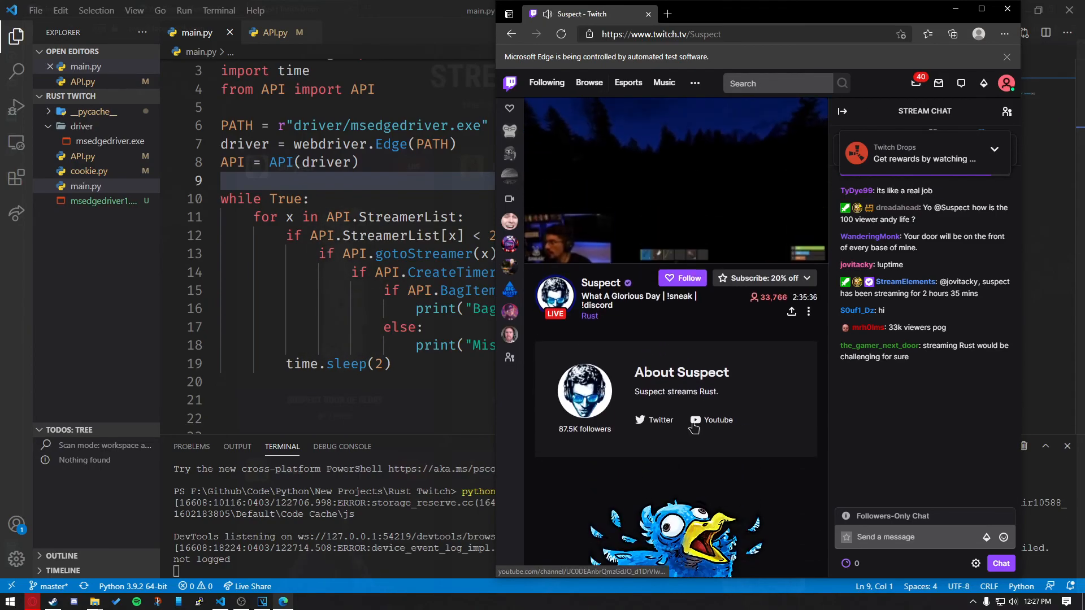